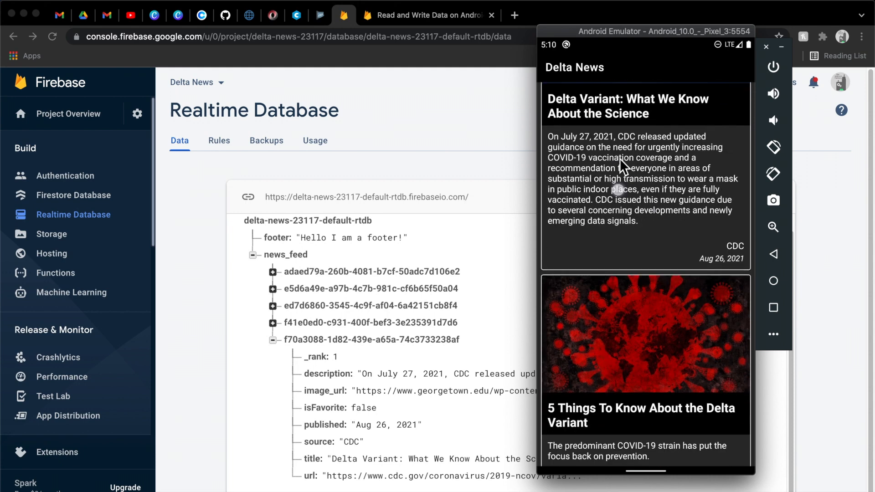
- Reach the Basic write operations section of the Read and Write Data on Android guide
scroll(down, 3)
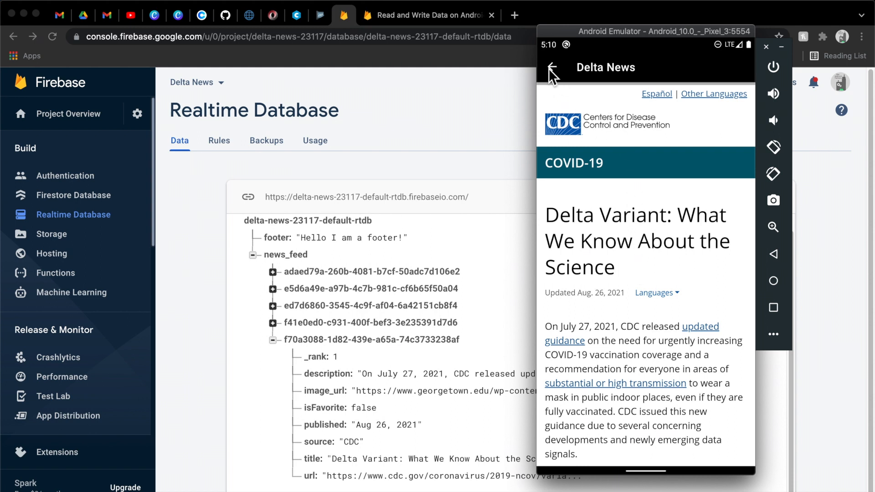
click(552, 66)
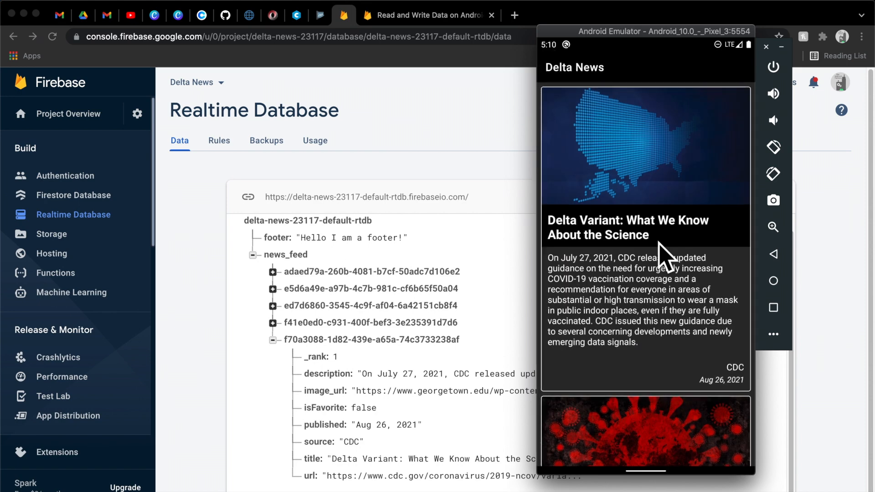
mouse_move(589, 262)
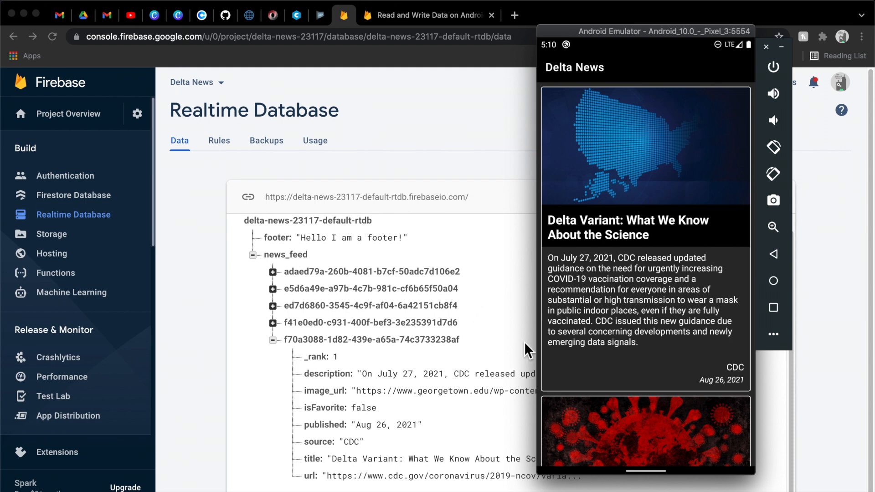
scroll(down, 3)
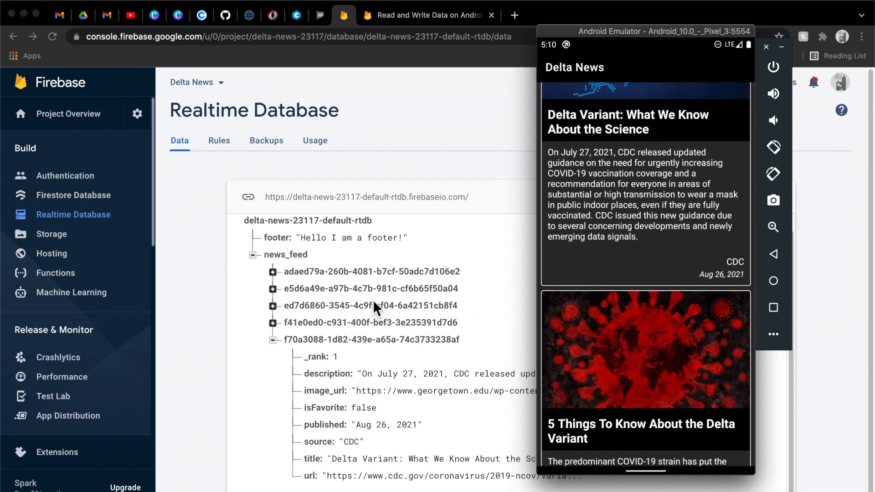
mouse_move(639, 317)
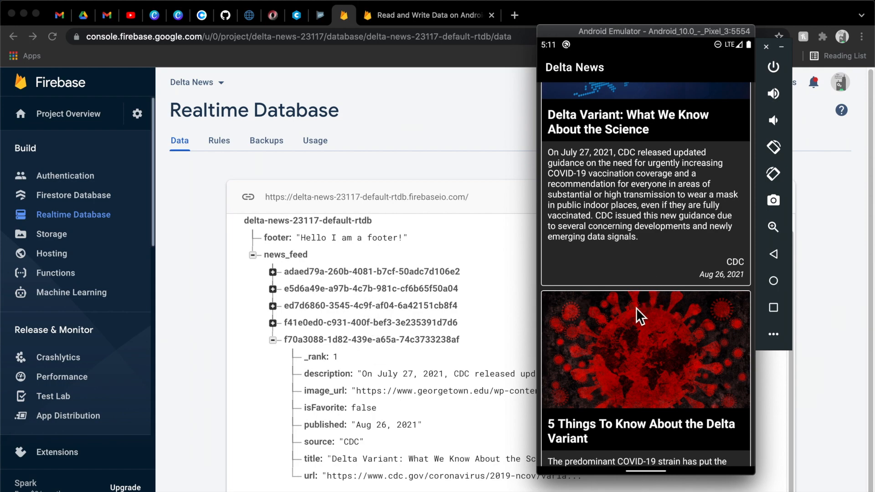
scroll(down, 3)
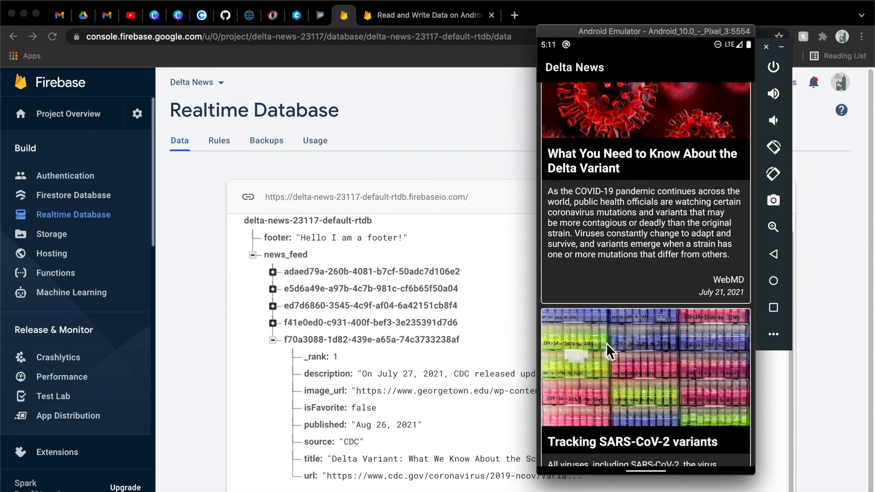
scroll(down, 3)
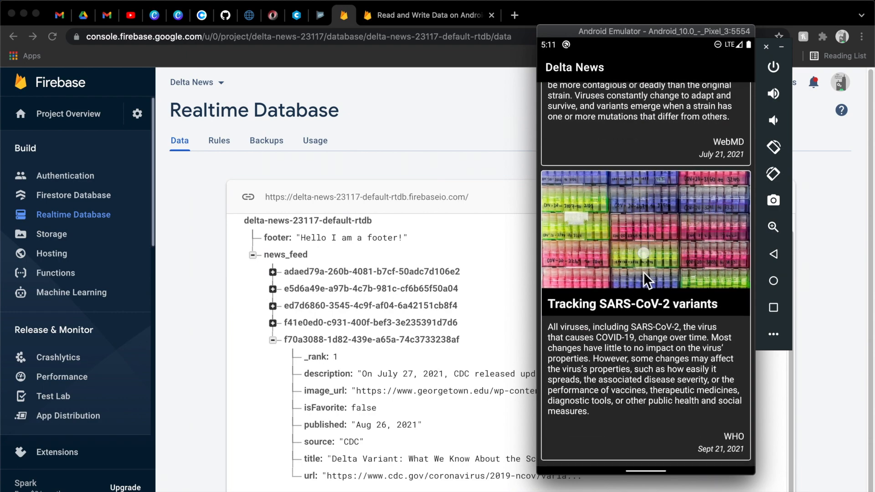
scroll(down, 3)
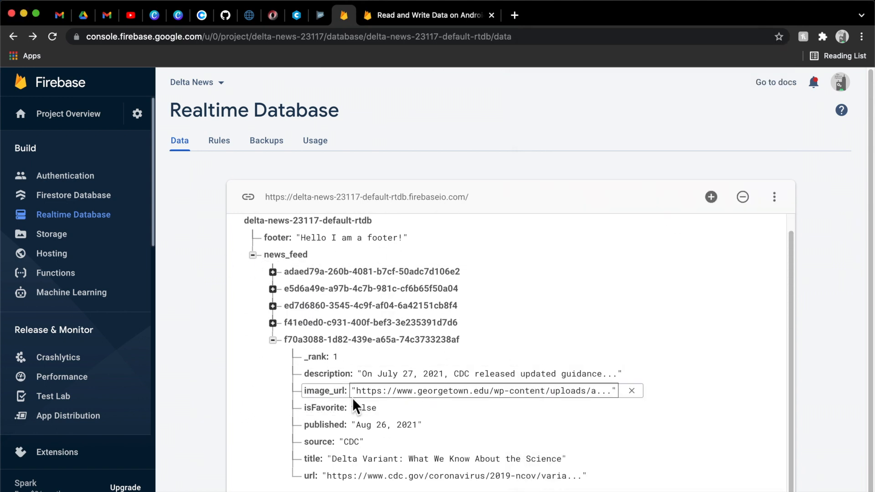
click(270, 410)
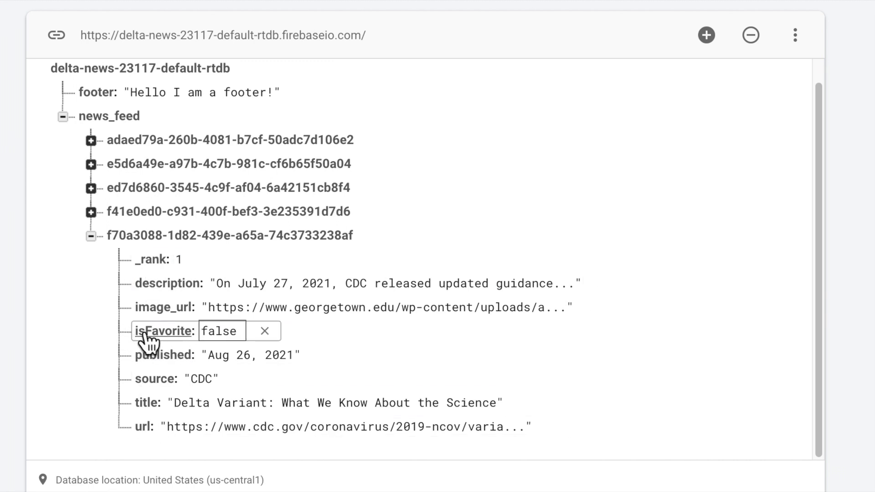
mouse_move(179, 346)
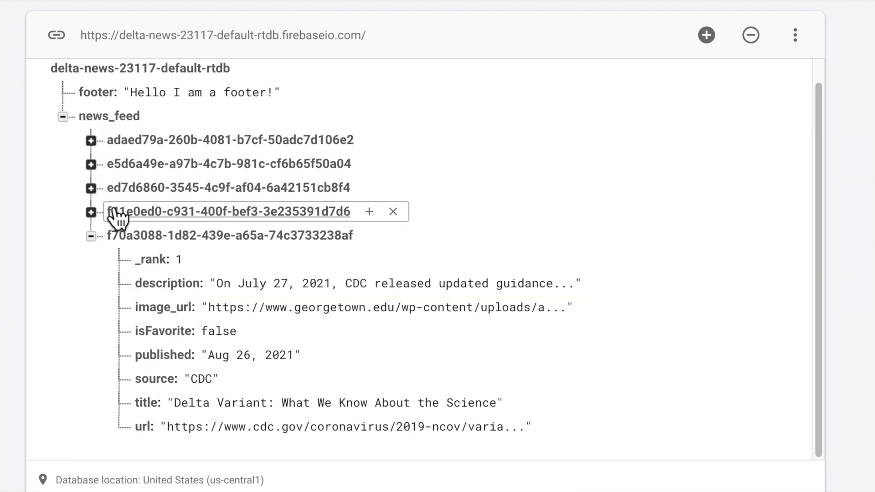
click(90, 140)
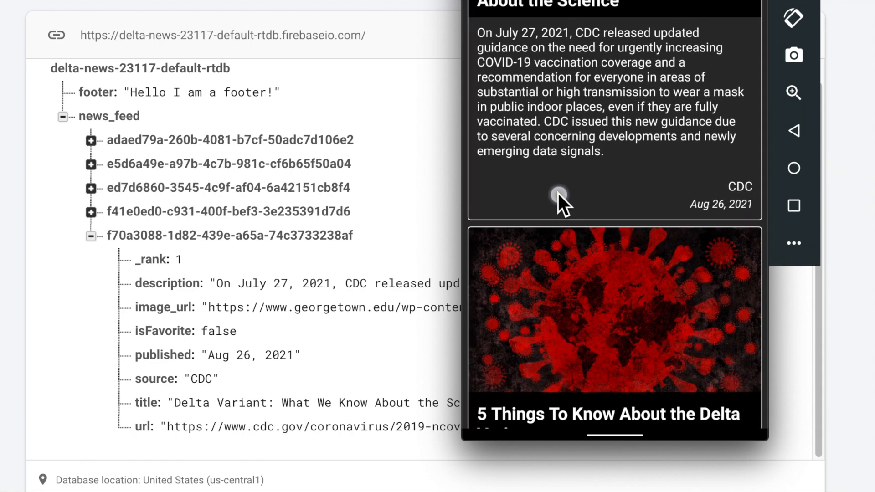
- Review the writeNewUser snippet, highlighting userId in its setValue write call
scroll(down, 3)
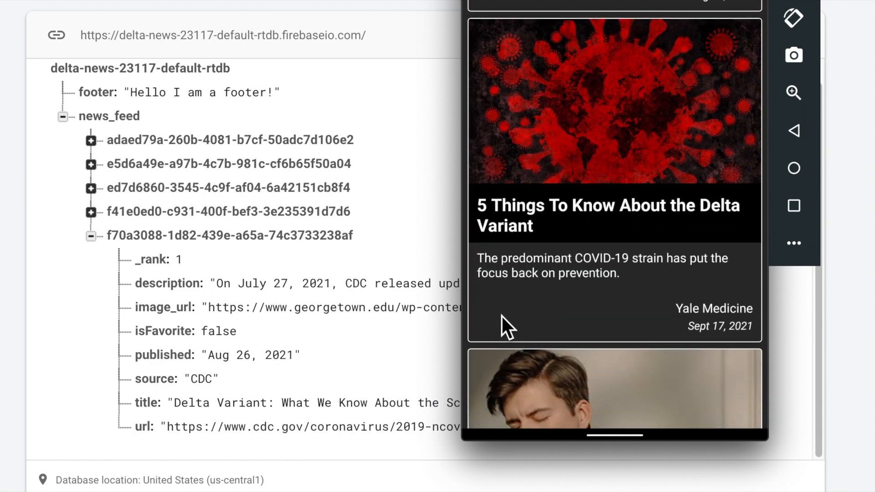
mouse_move(515, 358)
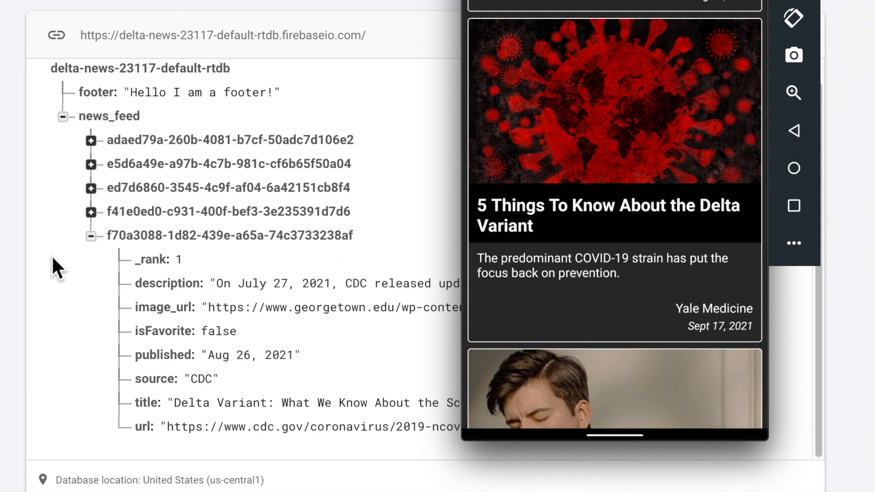
mouse_move(73, 334)
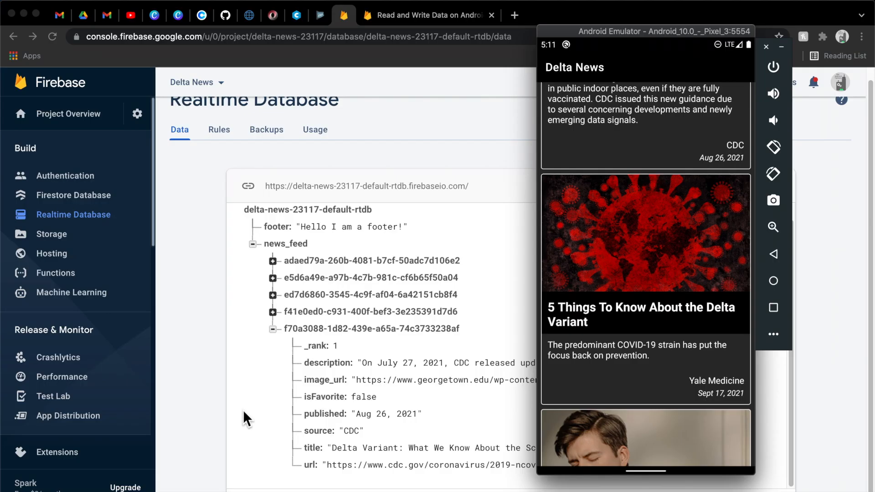
scroll(down, 3)
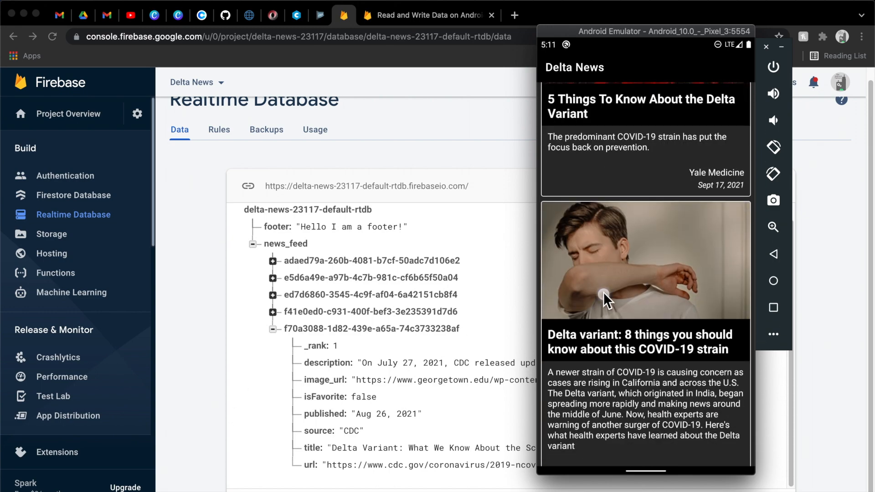
scroll(down, 3)
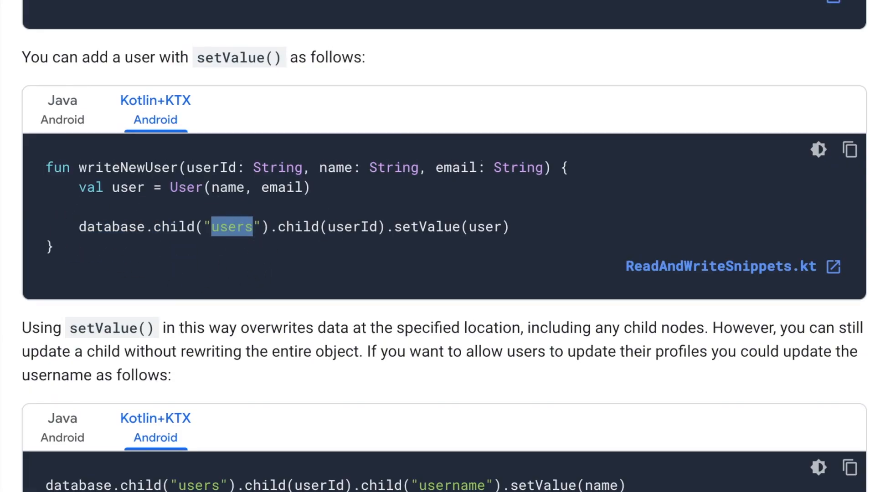
mouse_move(306, 258)
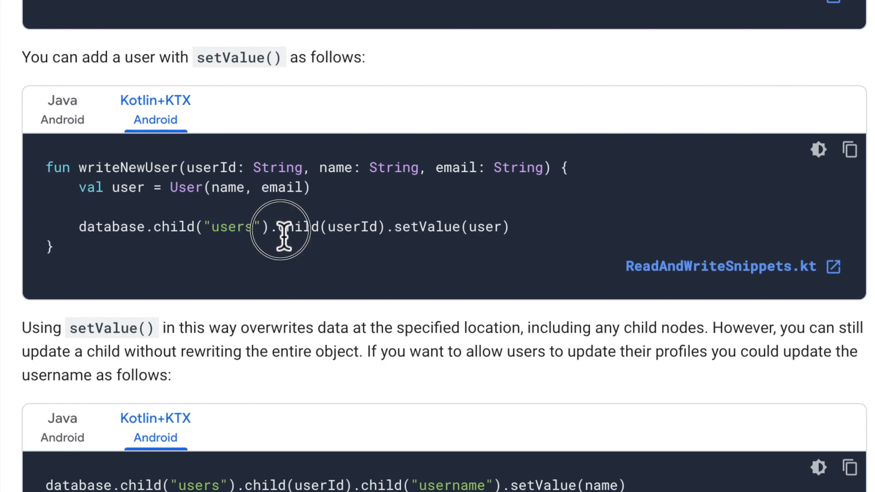
drag(273, 227, 501, 227)
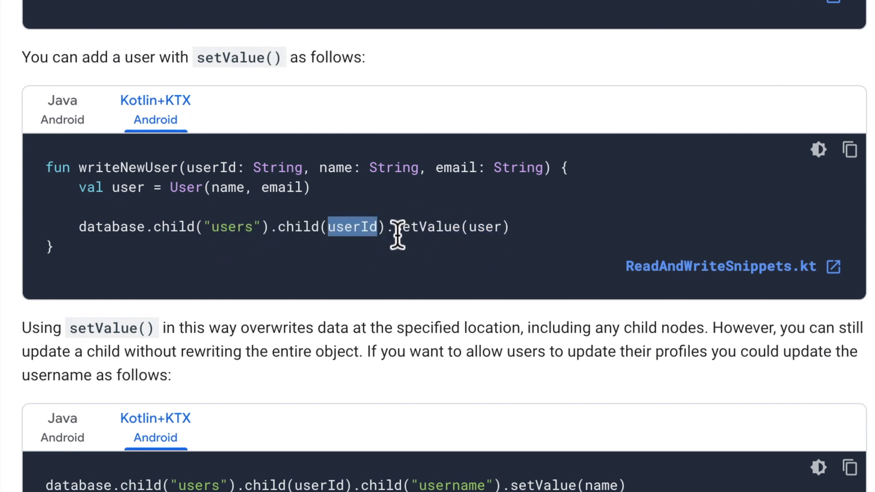
double_click(449, 228)
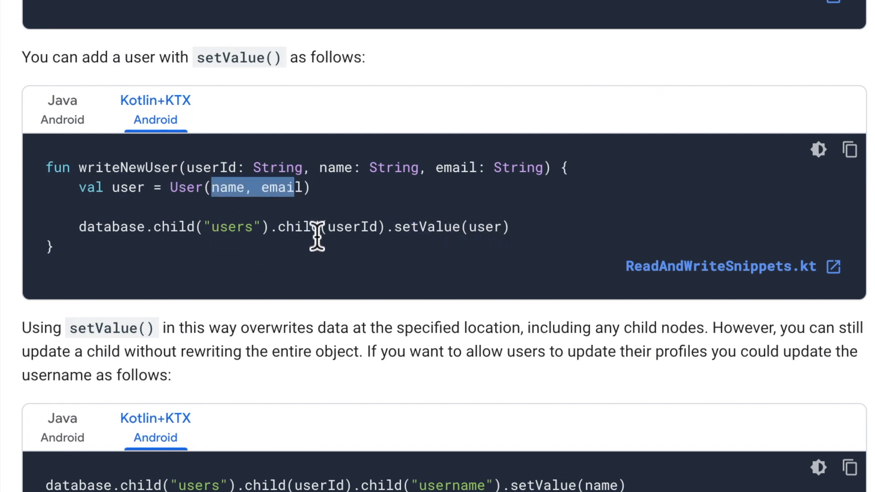
- Review the username update line, highlighting its userId and name arguments
scroll(down, 3)
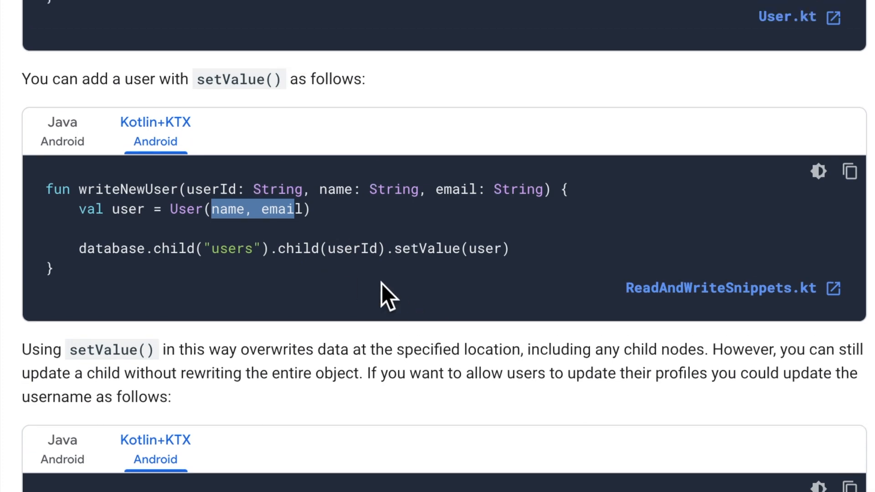
scroll(down, 3)
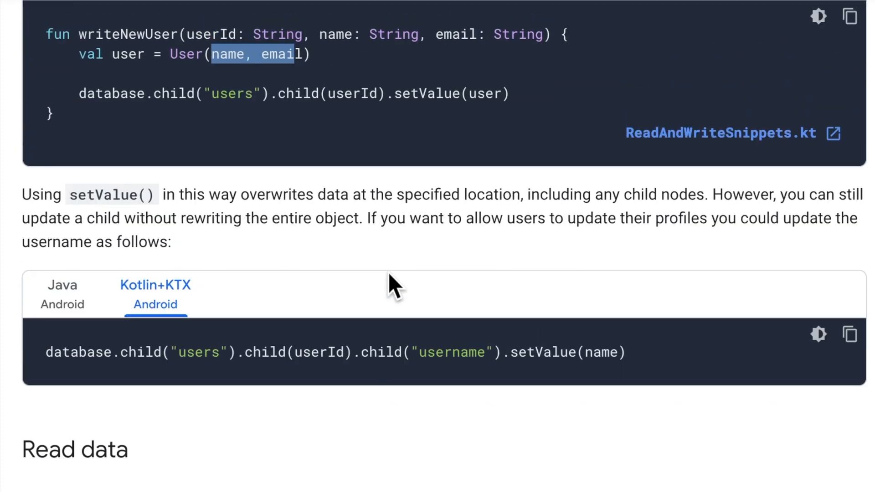
scroll(down, 3)
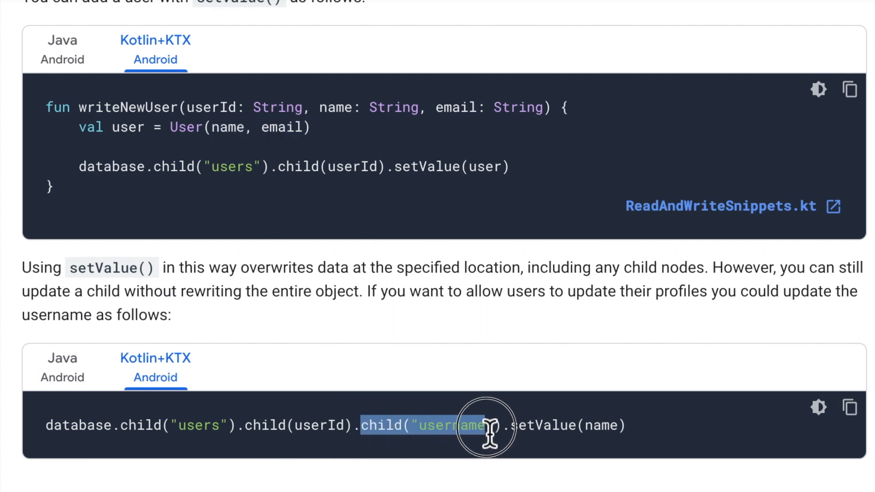
mouse_move(200, 438)
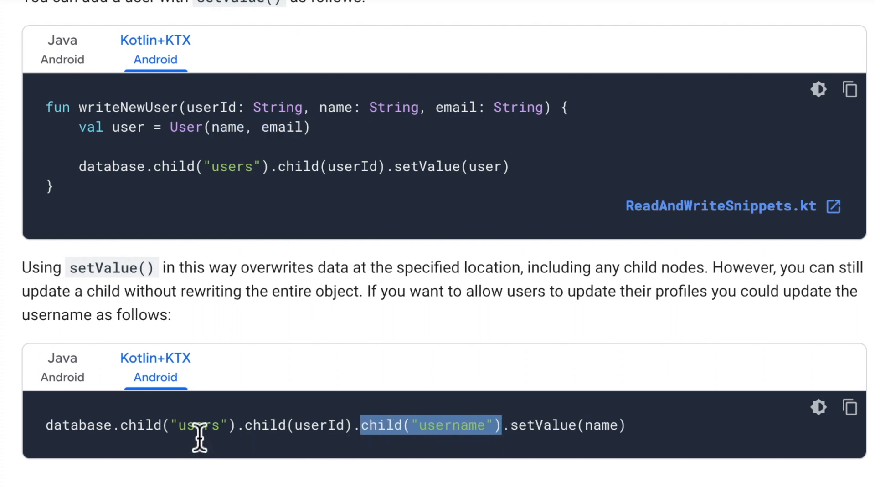
double_click(319, 426)
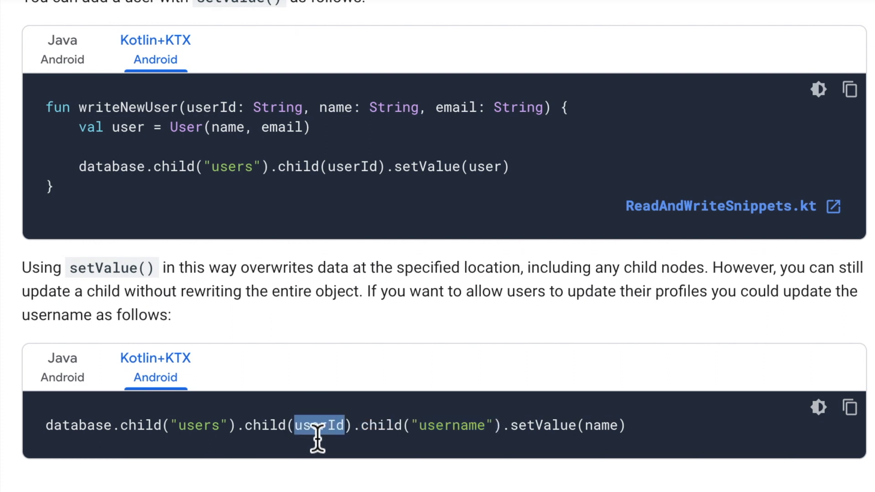
double_click(452, 426)
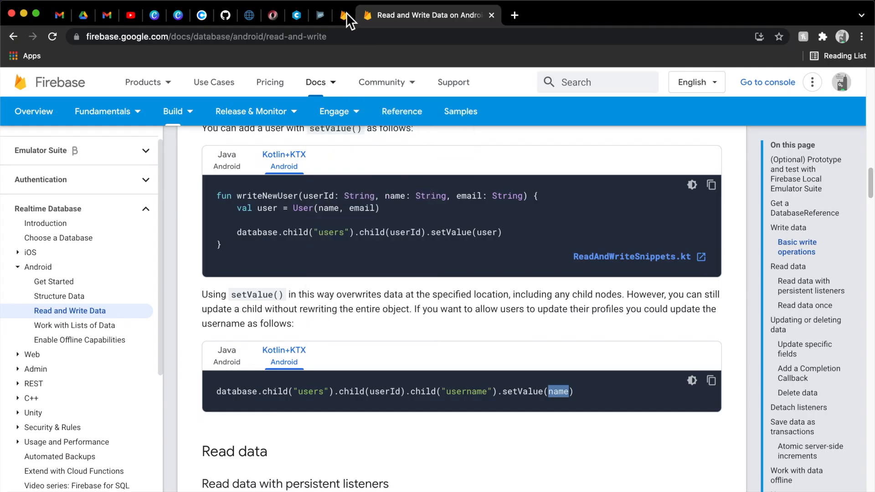
- Set the news_feed article's isFavorite child to false in the Realtime Database
click(343, 16)
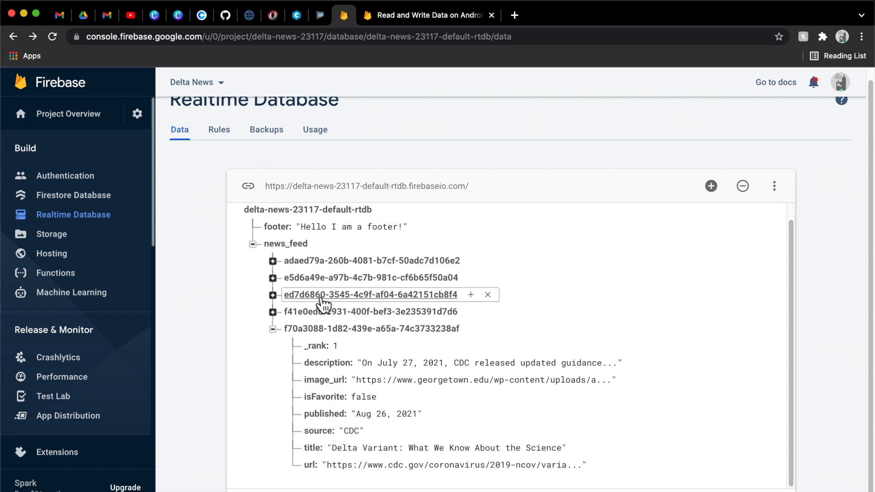
mouse_move(311, 316)
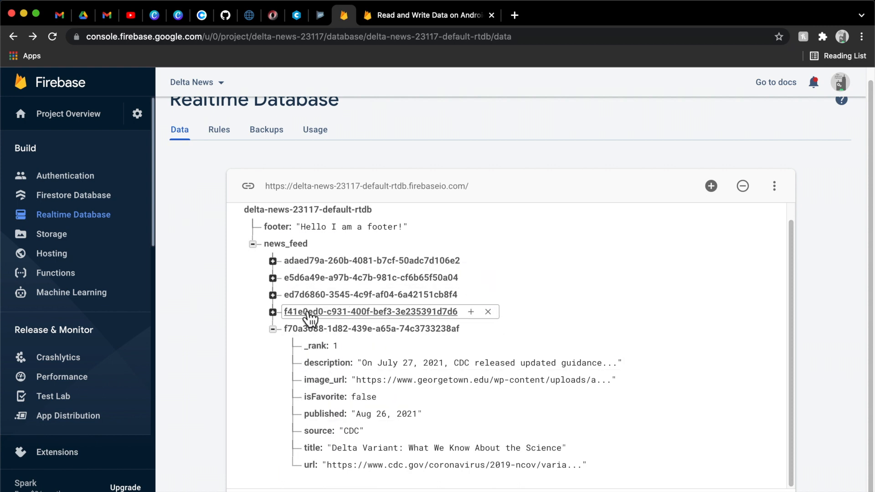
click(319, 397)
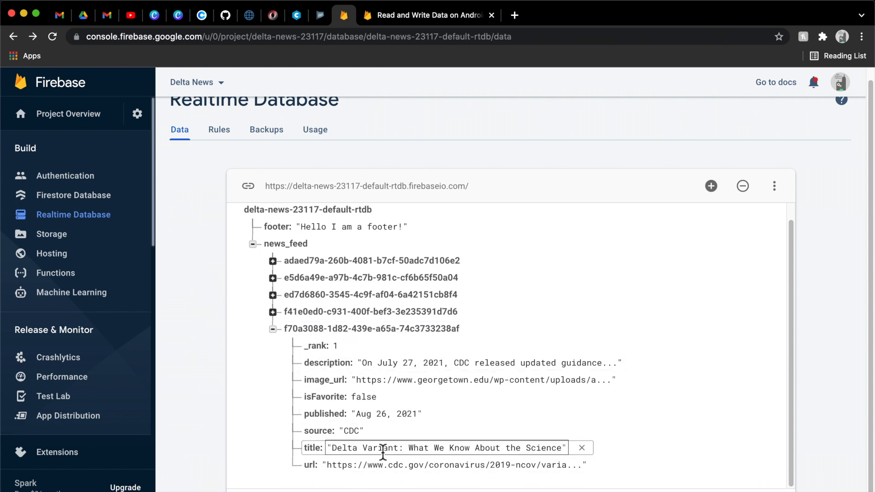
click(325, 396)
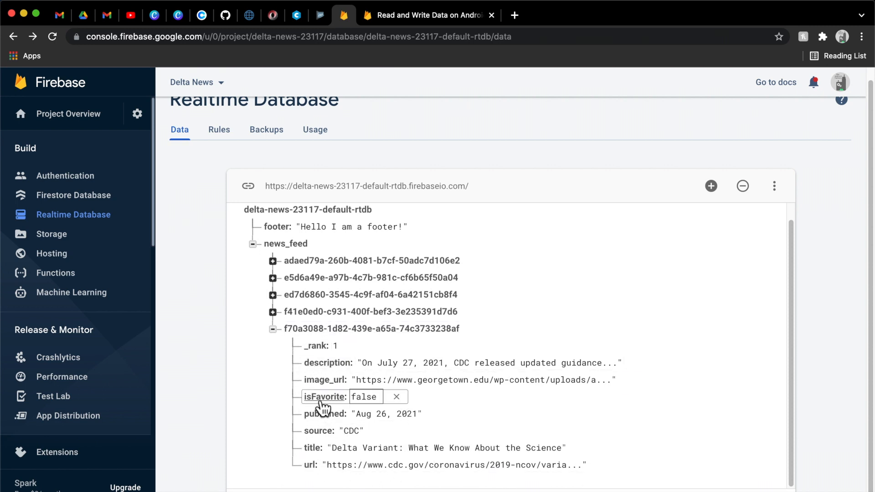
mouse_move(336, 405)
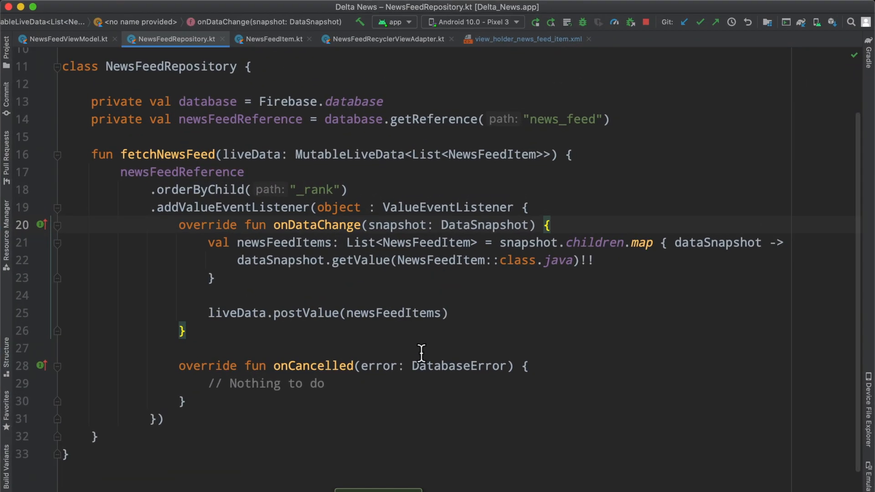
- Add val isFavorite: Boolean = false and val id: String = "" to NewsFeedItem
double_click(240, 119)
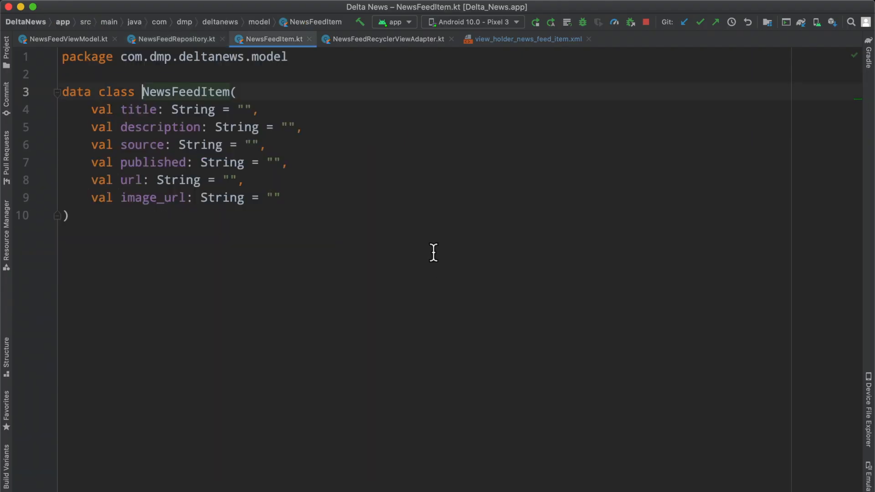
text(val)
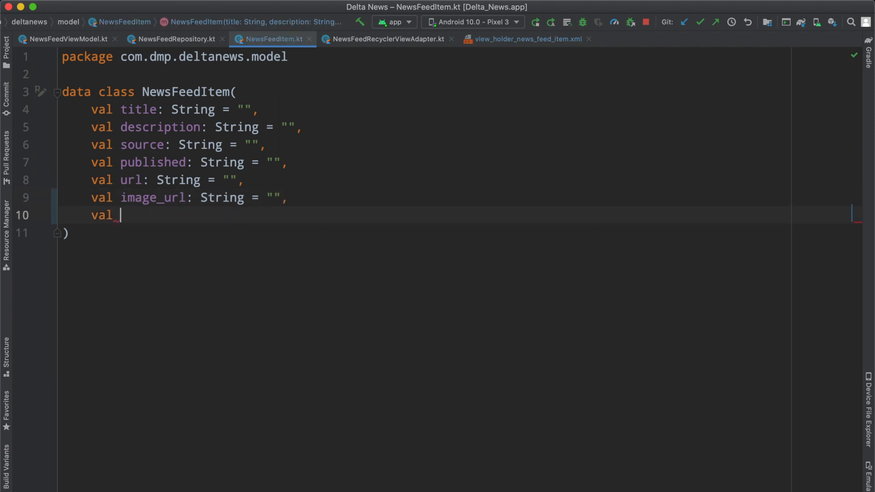
text(isFavorite: Boolean = false)
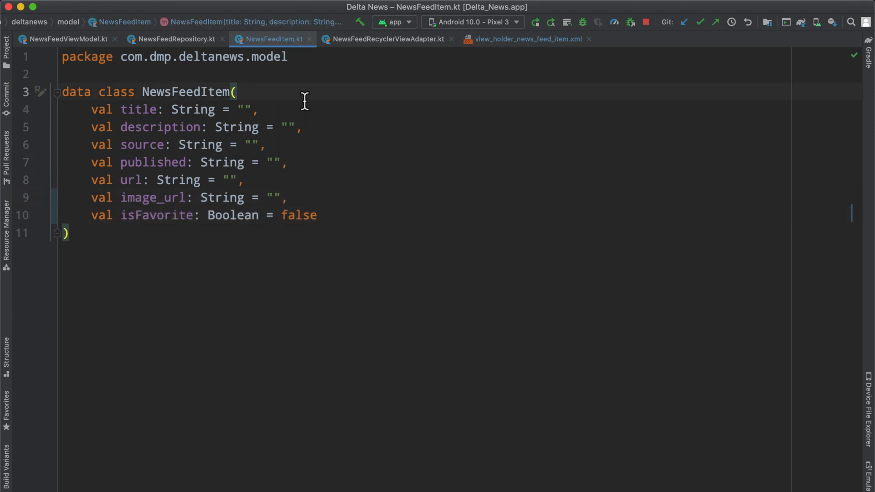
text(val id:)
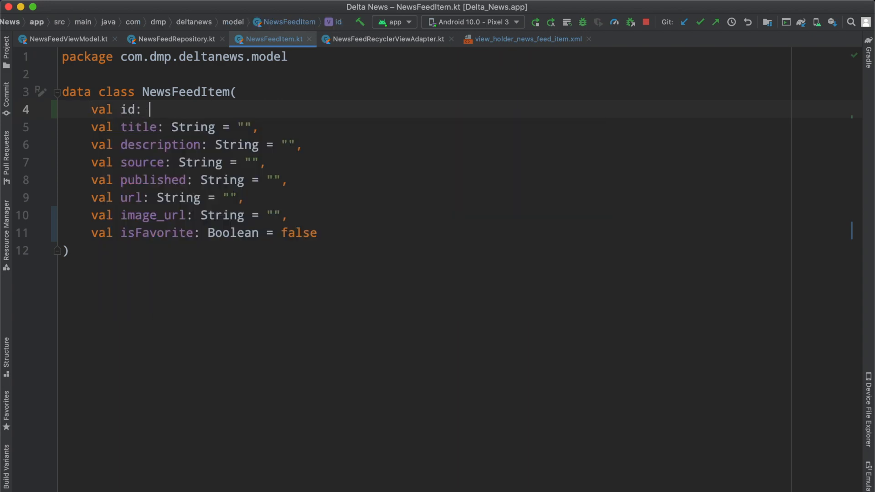
text(String =)
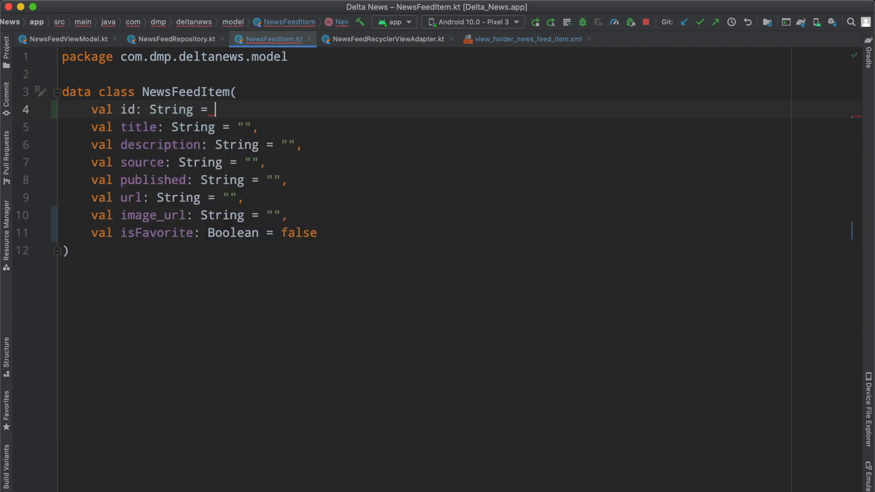
text("",)
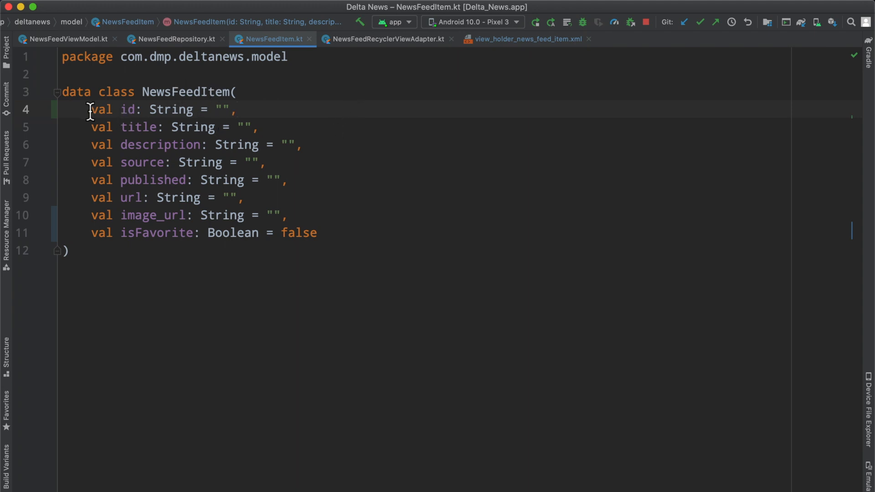
key(cmd+tab)
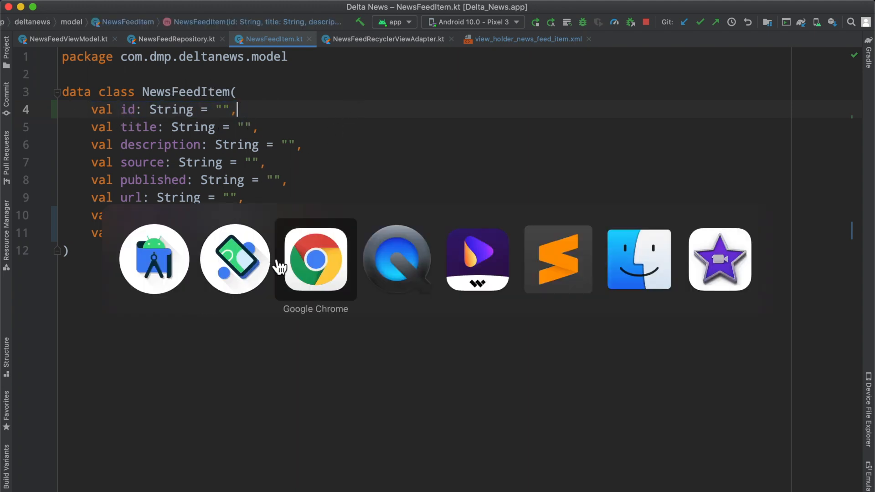
click(315, 259)
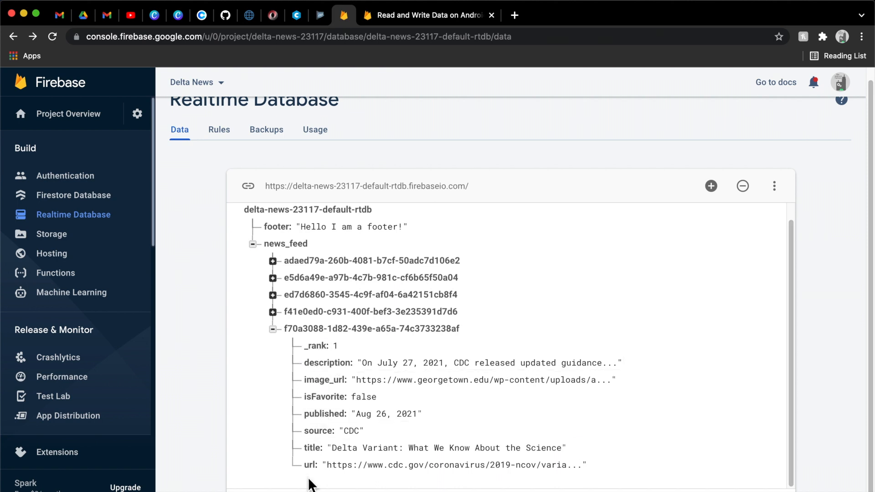
click(455, 465)
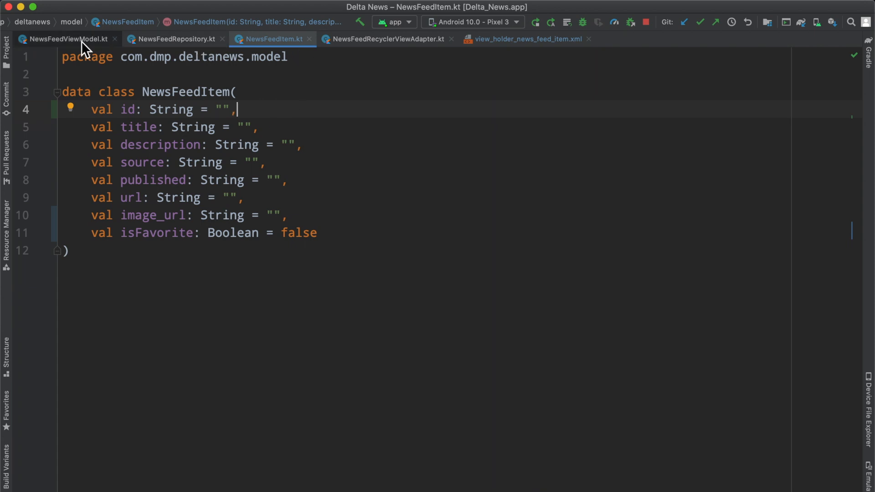
- Copy each parsed item with id = dataSnapshot.key in NewsFeedRepository
click(176, 40)
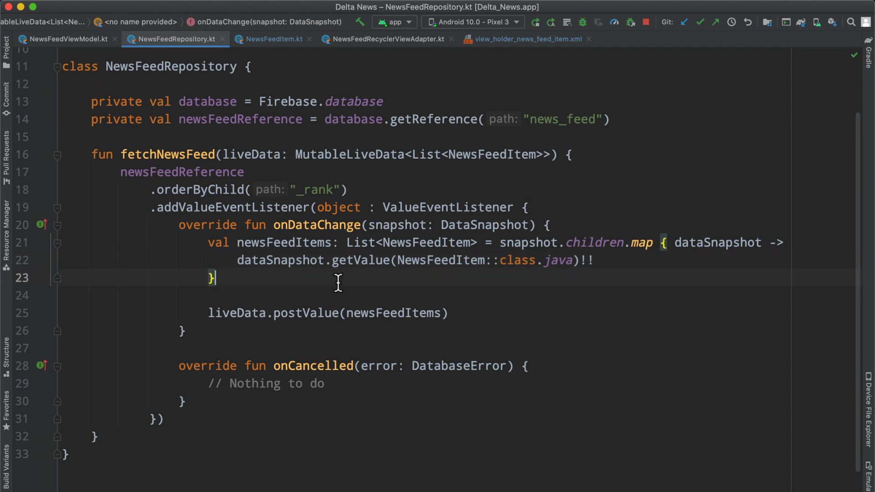
double_click(290, 260)
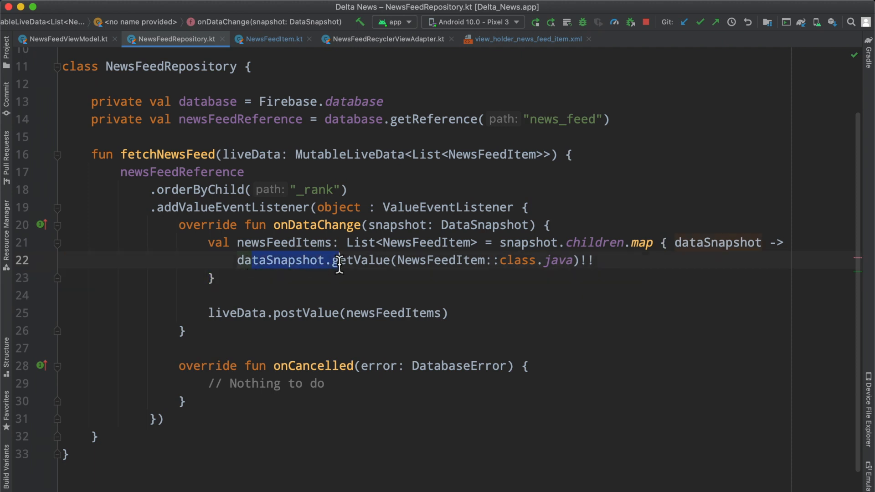
double_click(438, 260)
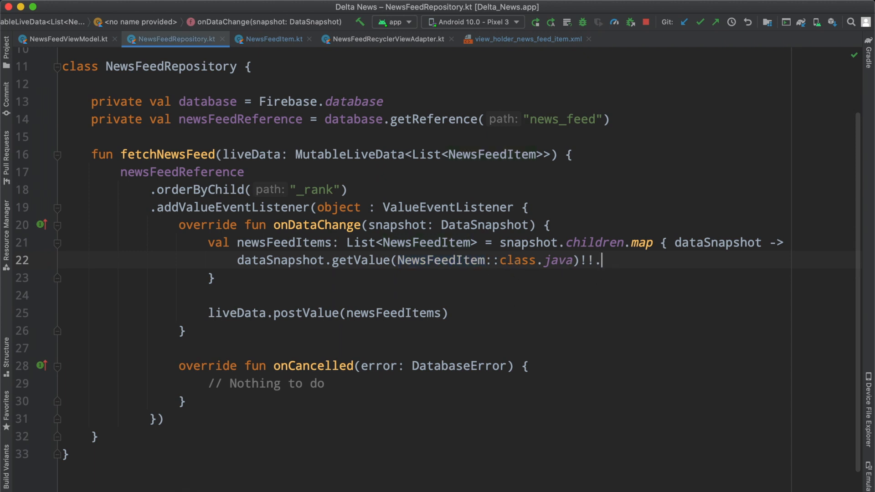
text(.copy(id =)
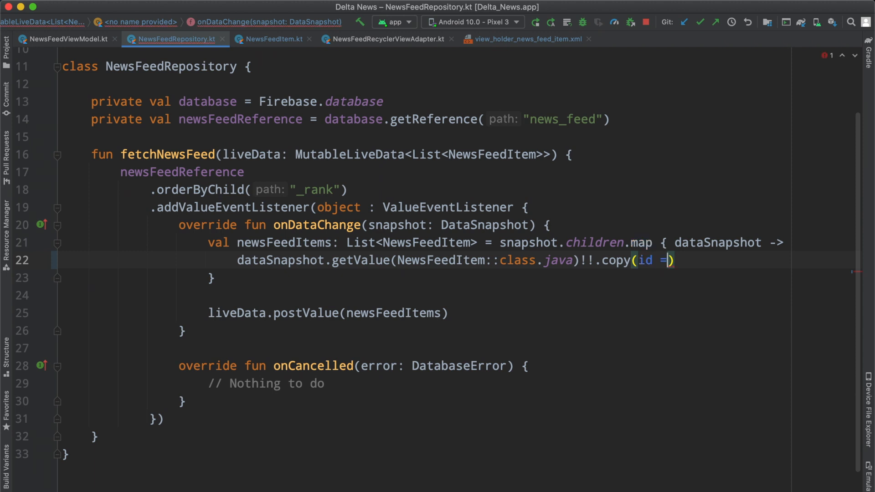
text(dat)
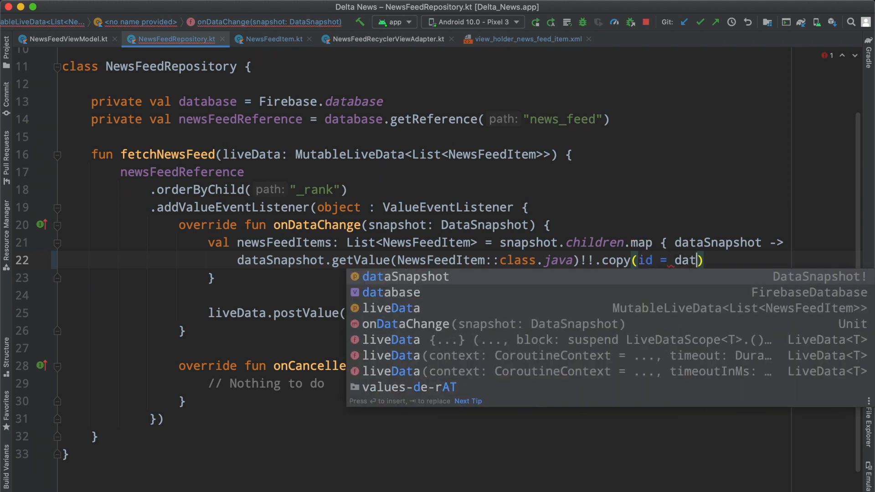
text(aSnapshot.key!!)
text(f)
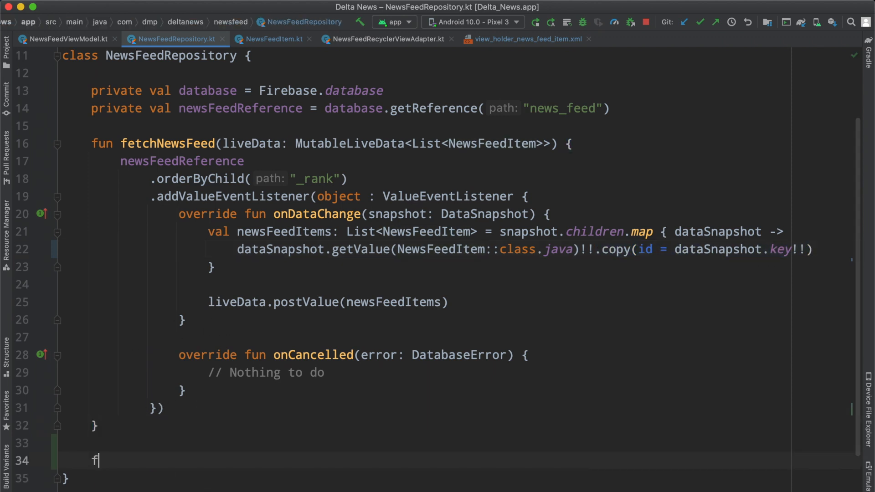
- Write updateFavoriteStatus(id, isFavorite) calling newsFeedReference.child(id).child("isFavorite").setValue(isFavorite)
text(un)
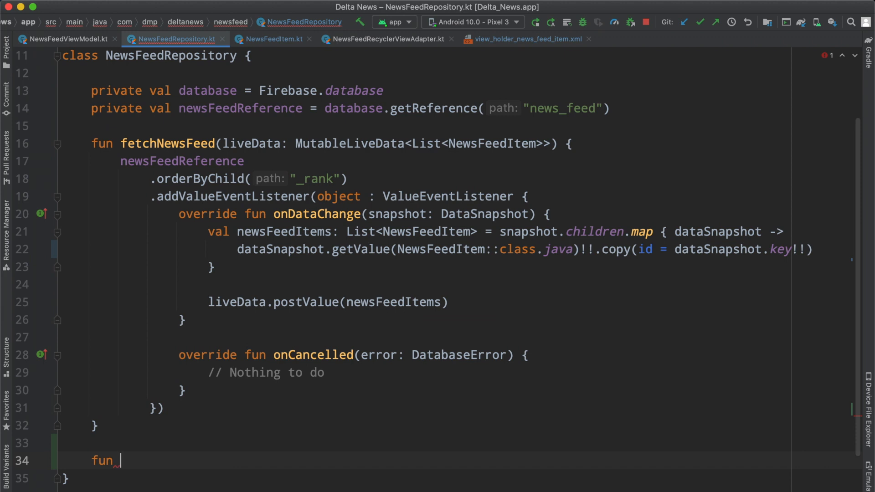
text(updateFavoriteStatus(id: String, isFavorite: Boolean) {)
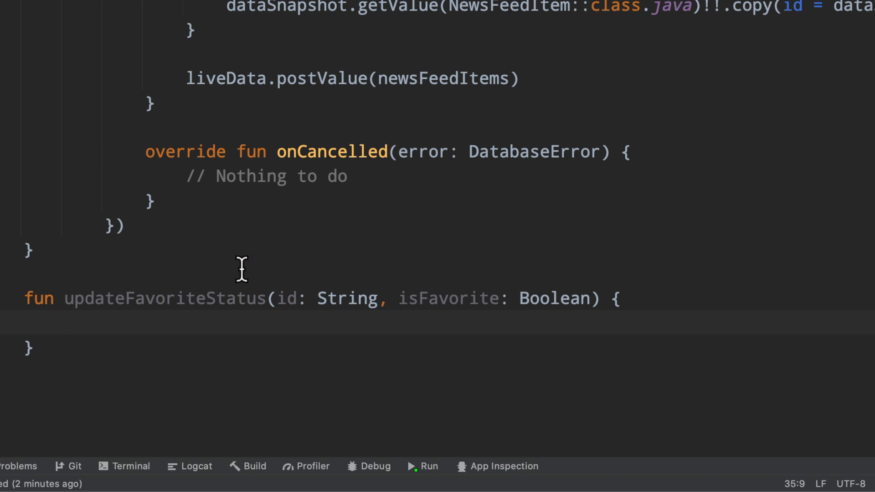
double_click(165, 300)
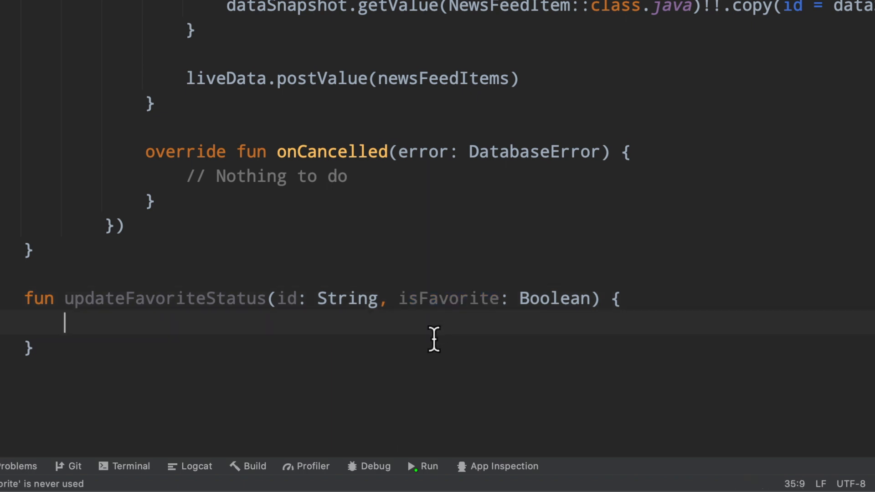
mouse_move(299, 374)
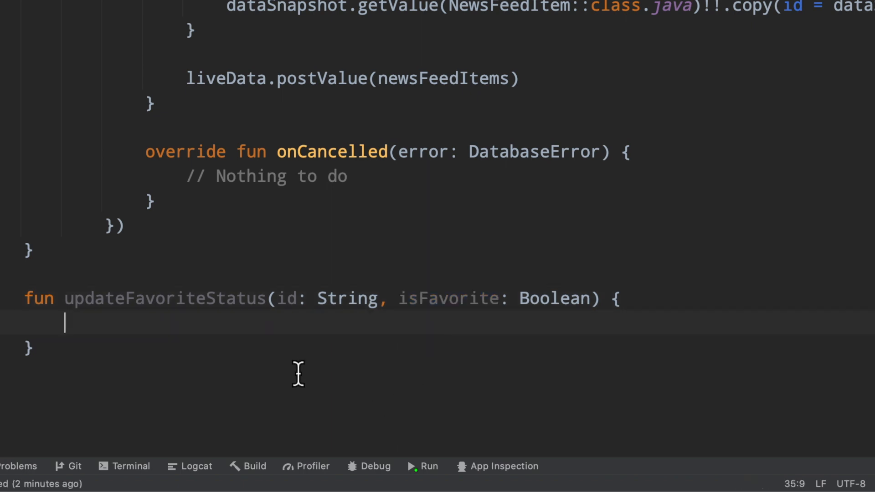
text(newsFeedReference)
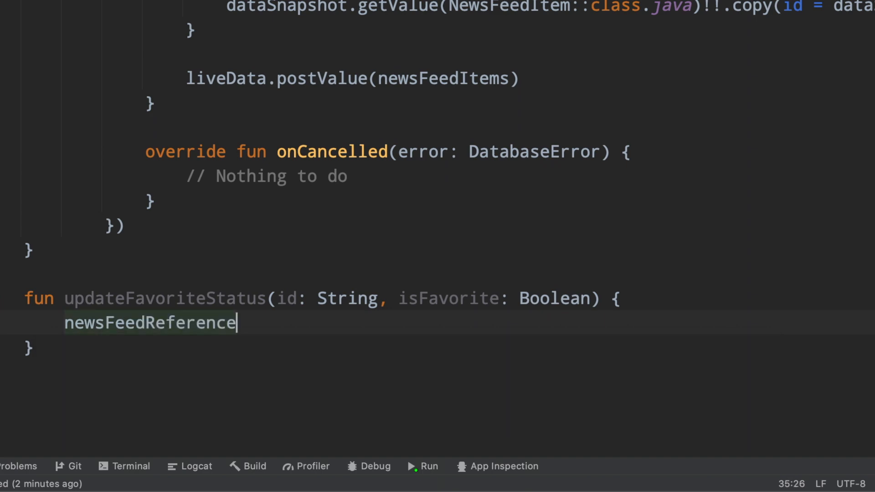
text(.child()
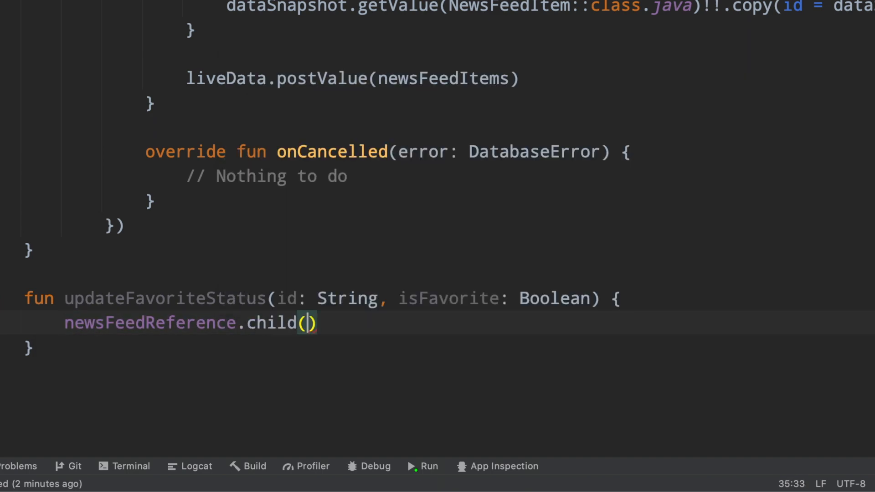
text(id)
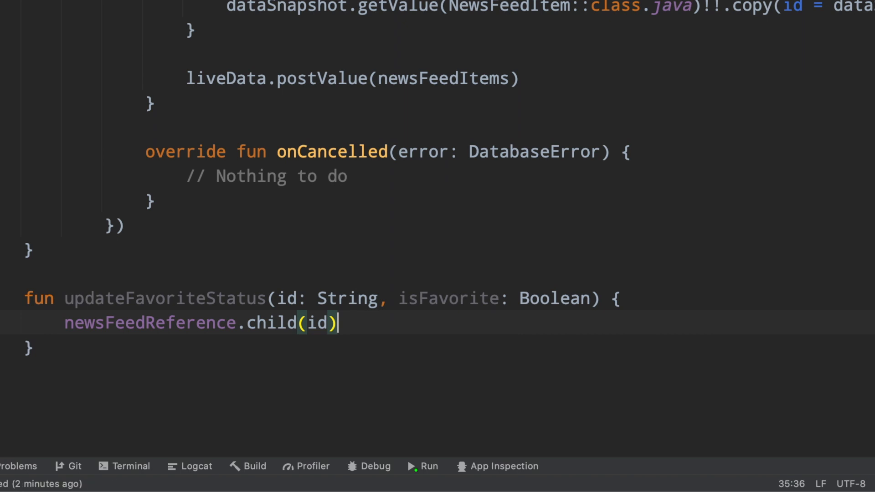
text(.child(")
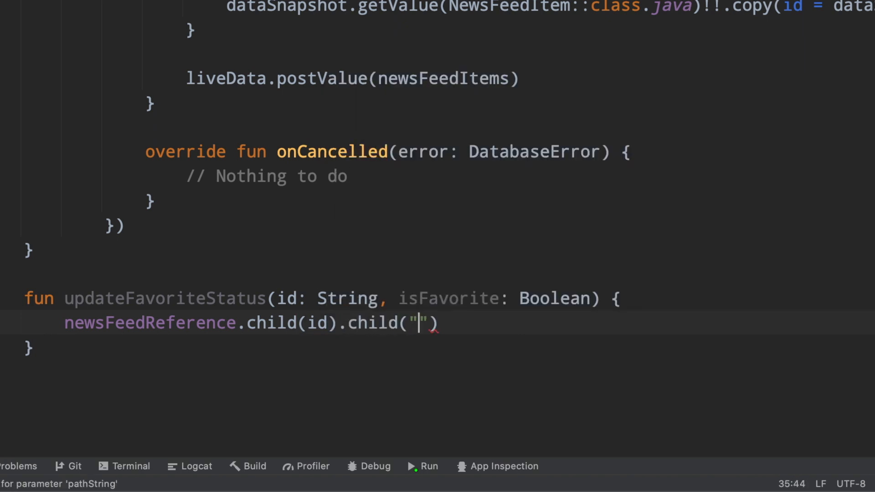
text(isFavorite)
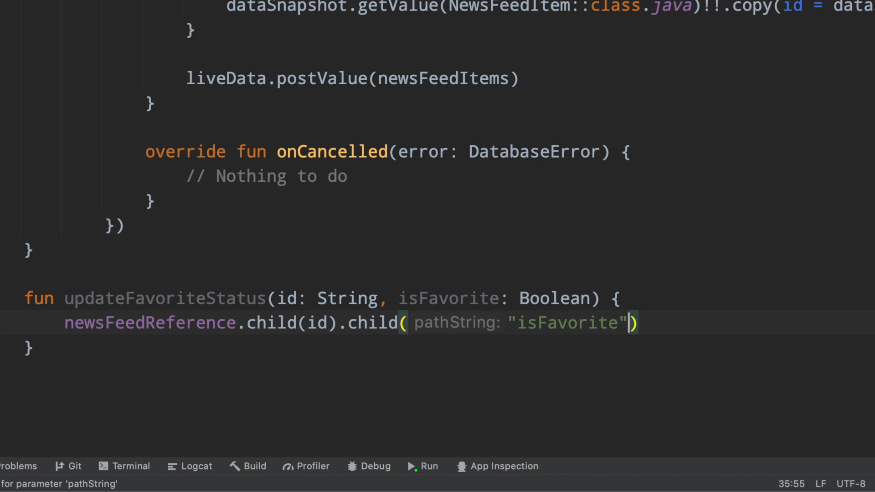
text(.setValue()
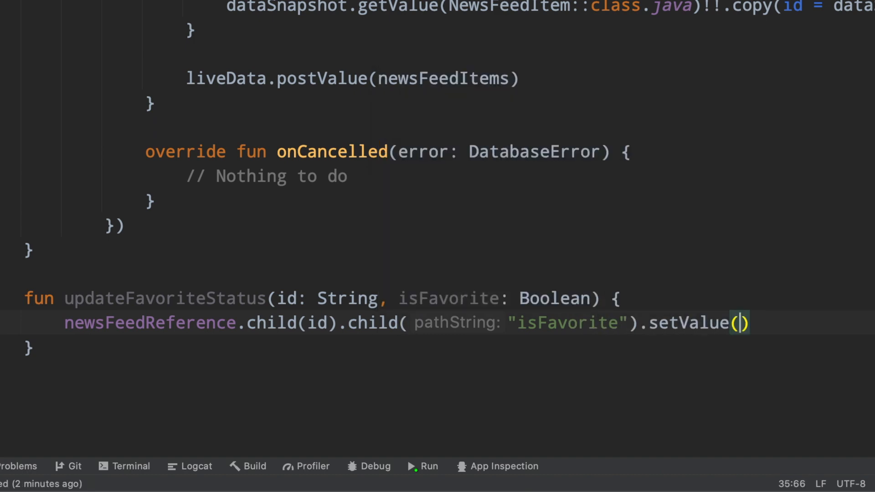
text(isFavorite)
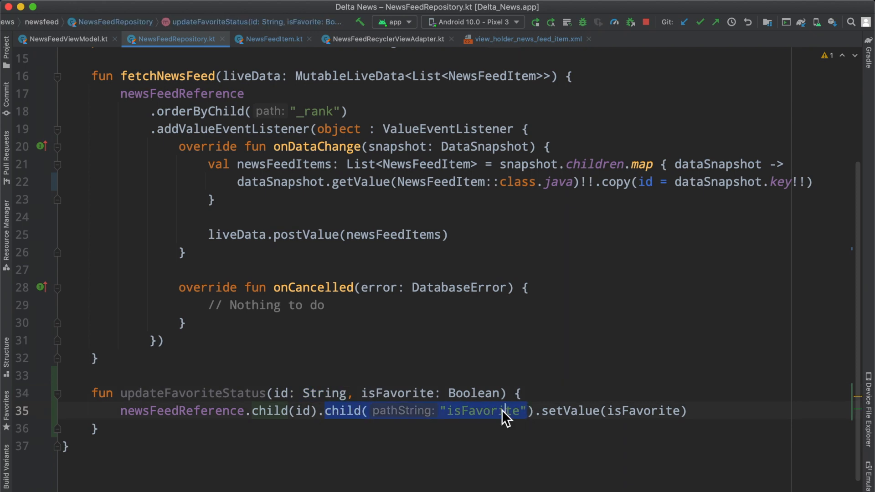
- Review the isFavorite path string and setValue argument in the new function
double_click(483, 411)
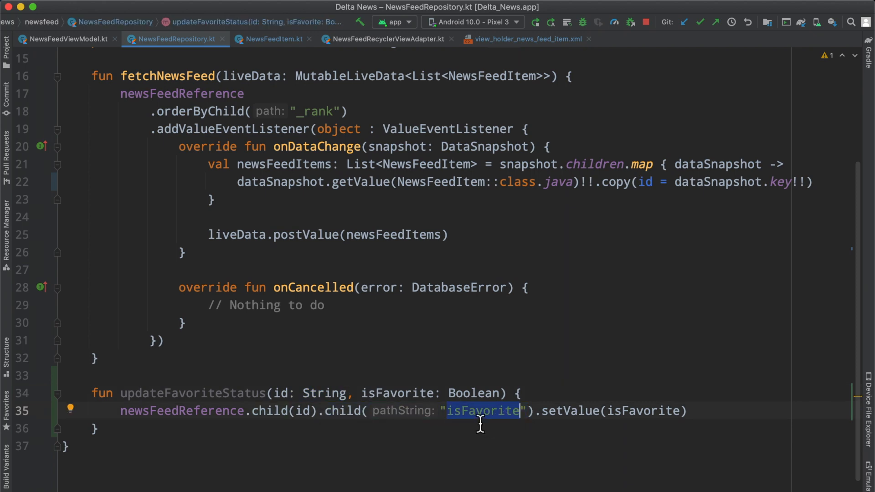
click(343, 15)
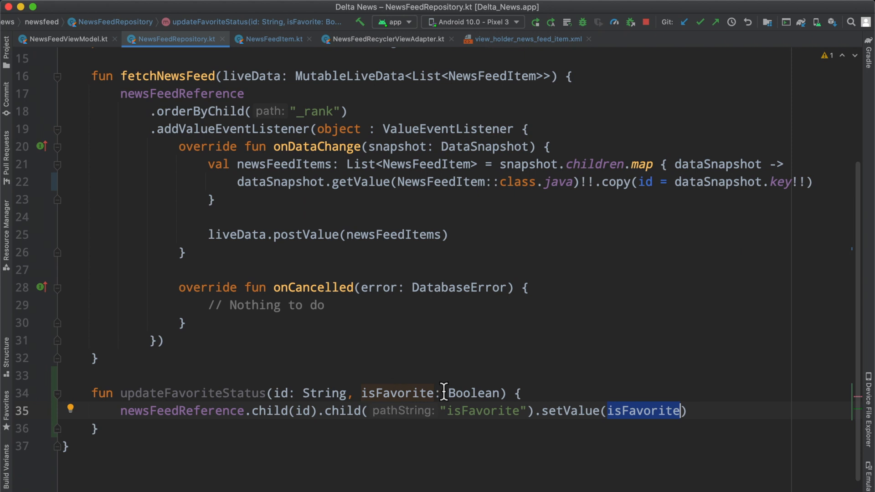
double_click(192, 393)
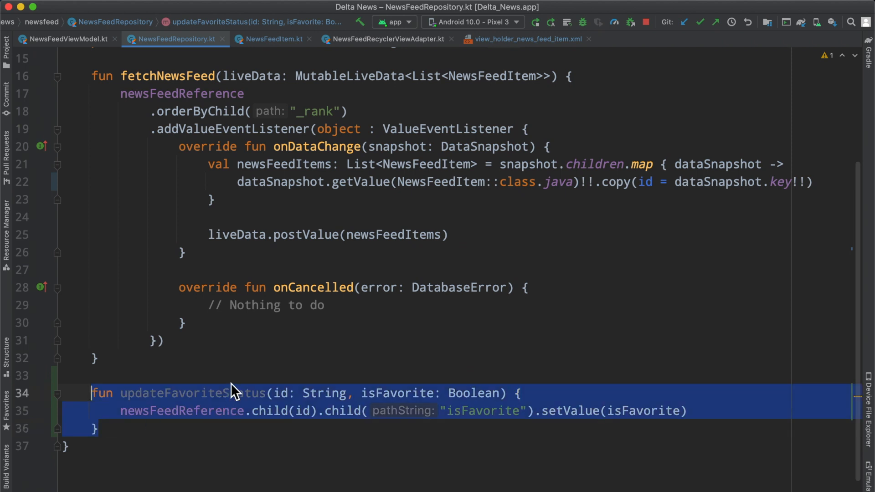
- Give NewsFeedViewModel an updateFavoriteStatus delegating to repository.updateFavoriteStatus(id, isFavorite)
click(67, 39)
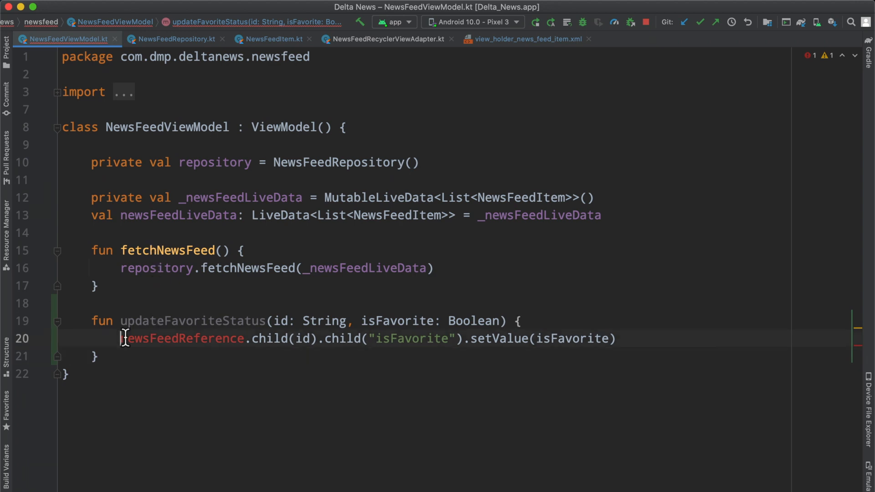
text(repository.)
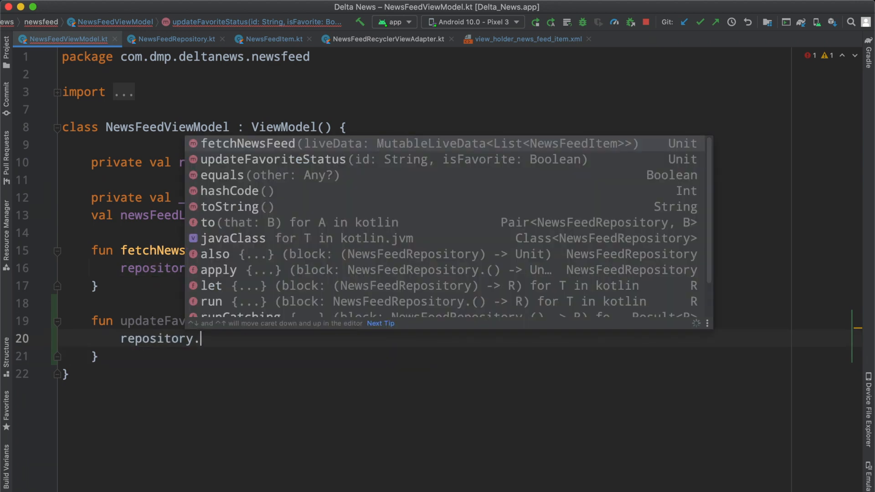
text(updateFavoriteStatus(is)
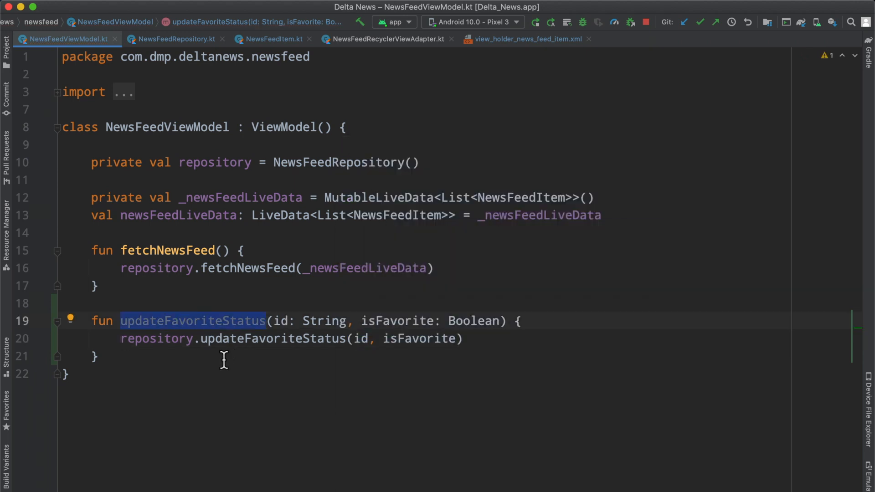
click(177, 38)
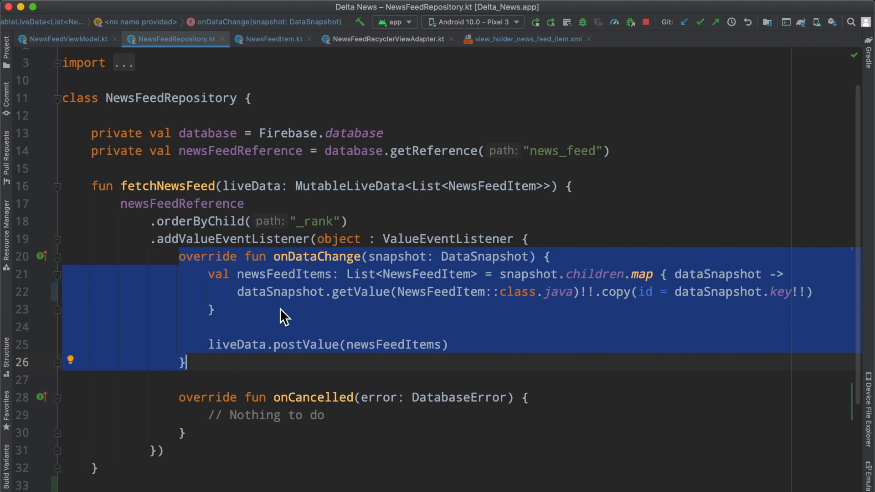
mouse_move(483, 321)
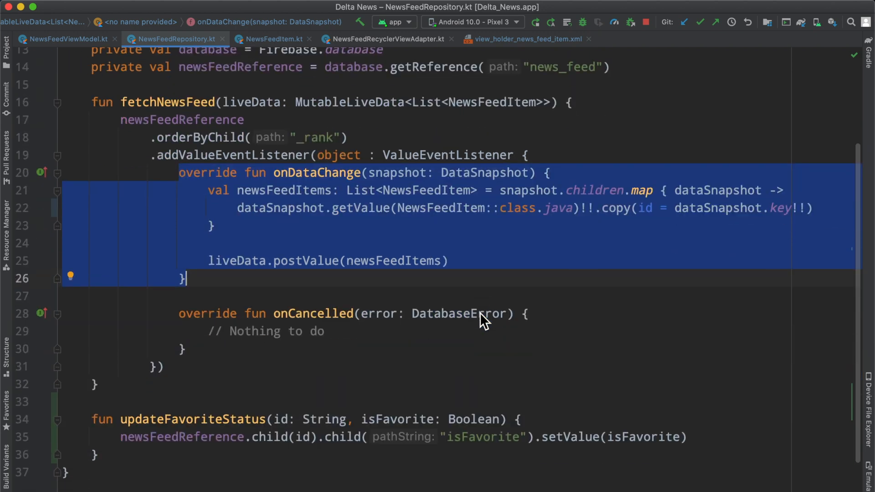
click(67, 38)
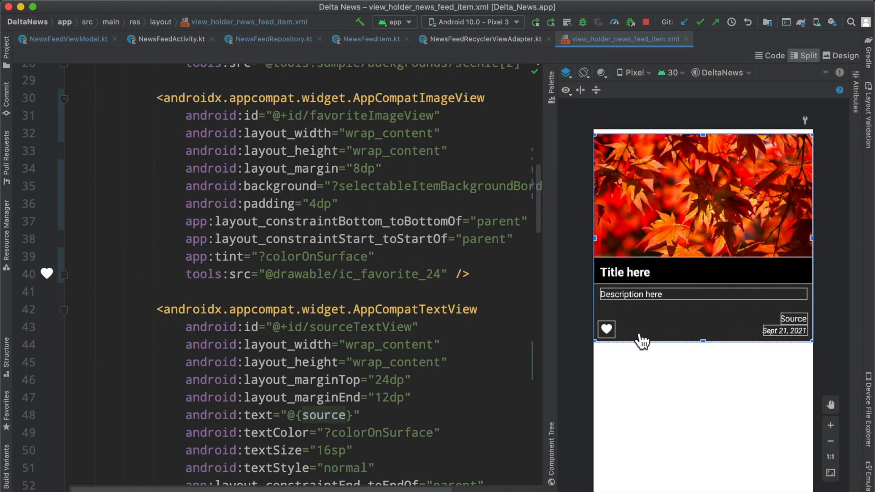
- Inspect the favoriteImageView heart in the item layout, then move to NewsFeedRecyclerViewAdapter
click(607, 329)
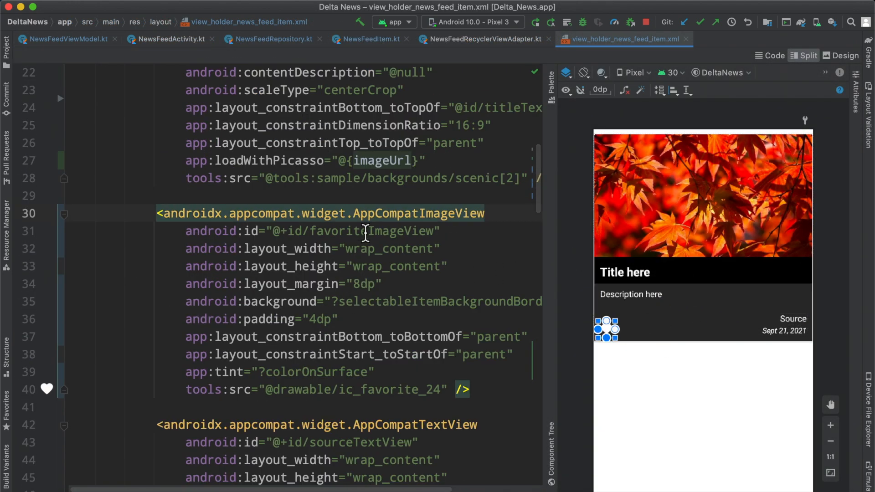
double_click(418, 213)
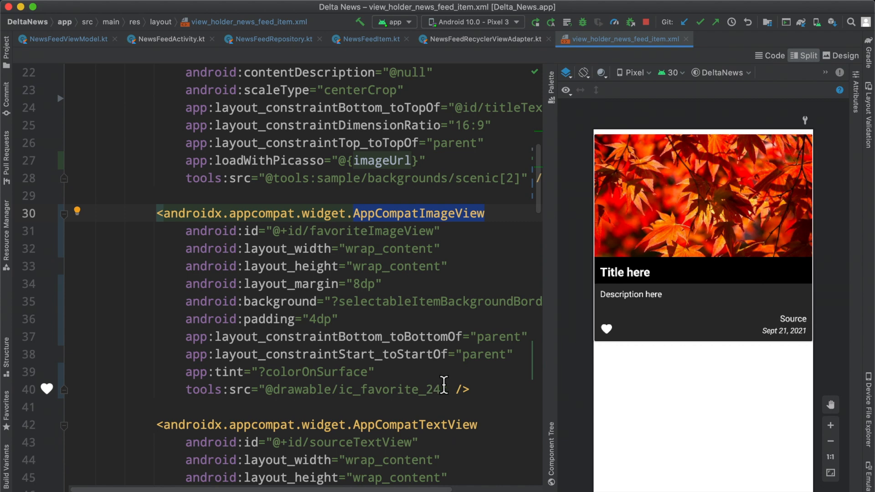
mouse_move(188, 213)
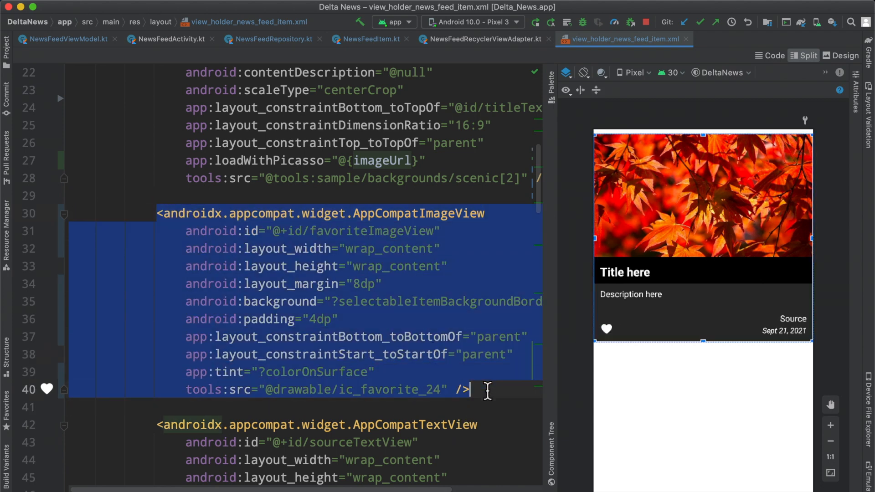
click(484, 39)
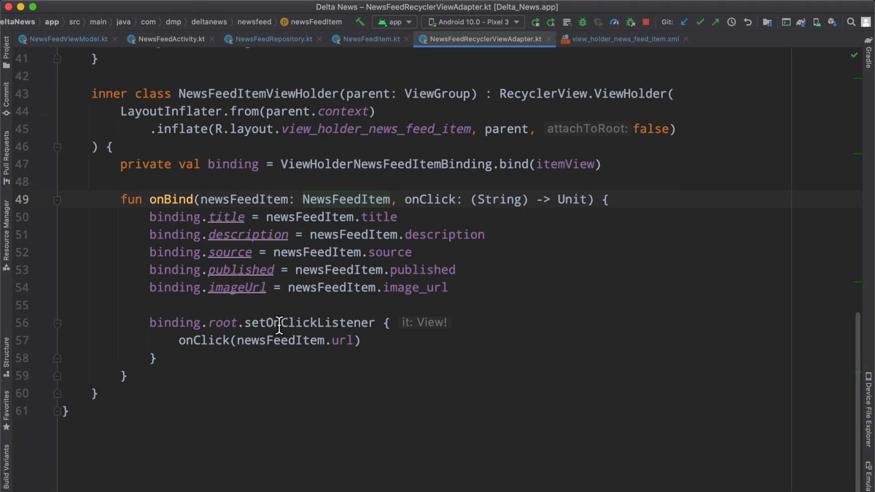
- Set favoriteImageView's drawable to ic_favorite_24 or ic_favorite_outline_24 based on isFavorite
text(val)
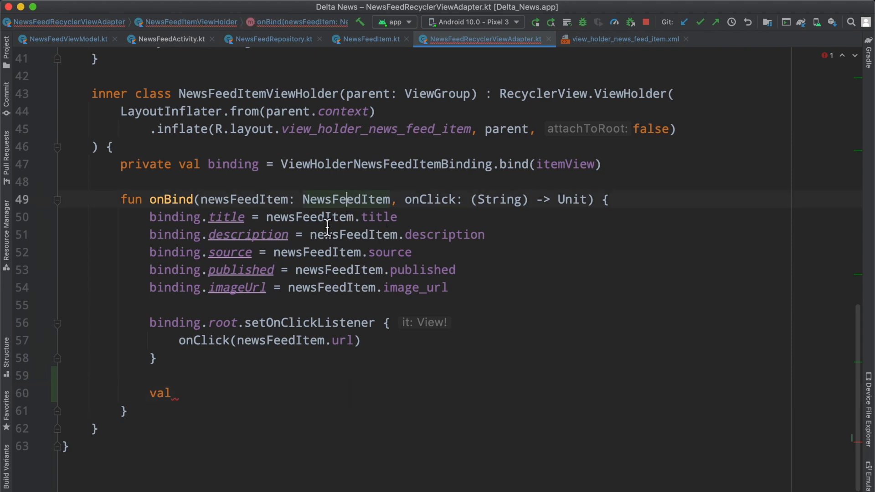
text(drawableResId =)
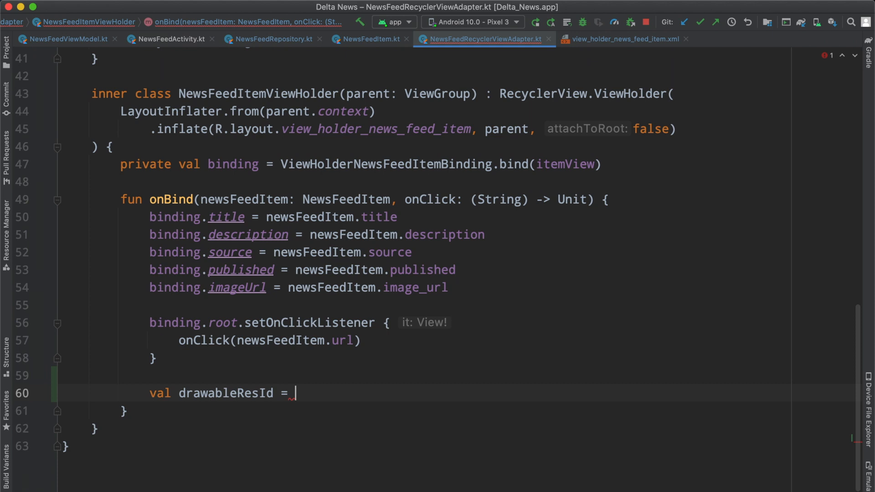
text(: Int = if)
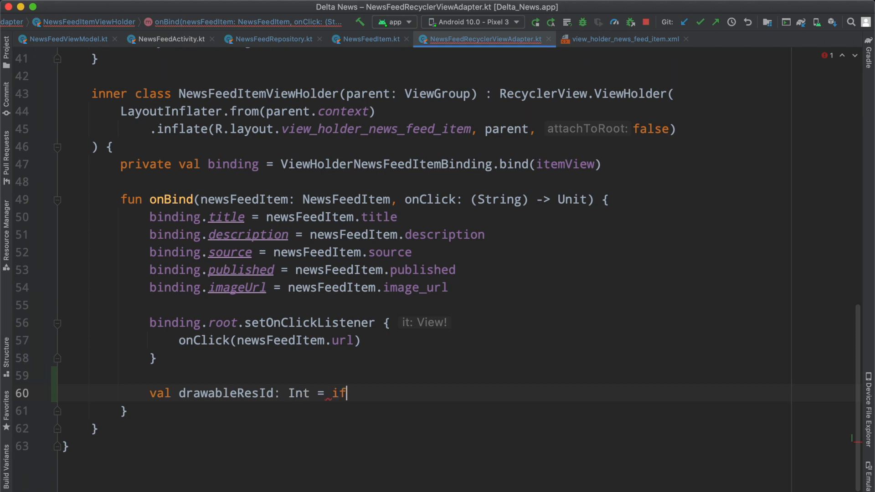
text((newsFeedItem.isFavorite) {)
text(R.drawable.ic_favorite_24)
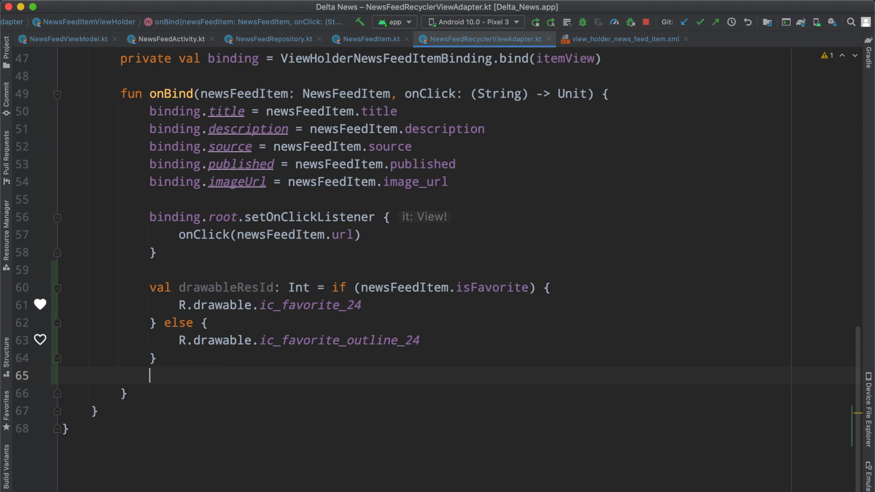
text(binding.favoriteImageView.setimageResource()
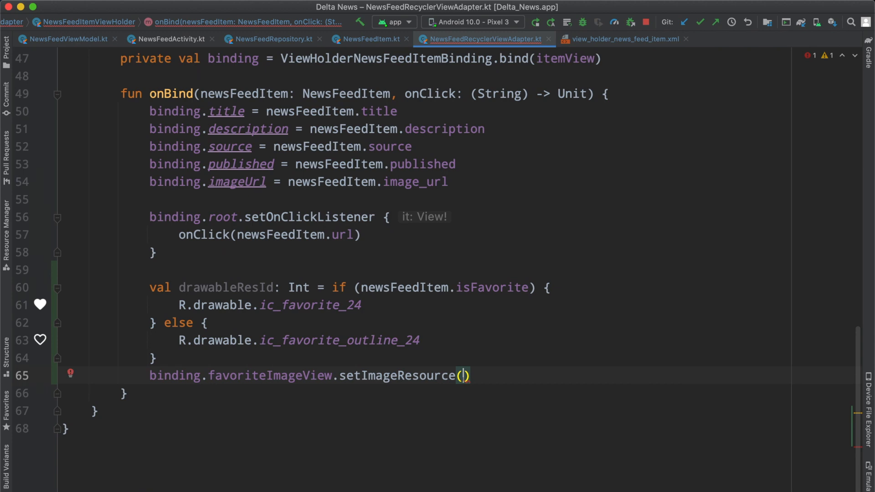
text(drawableResId)
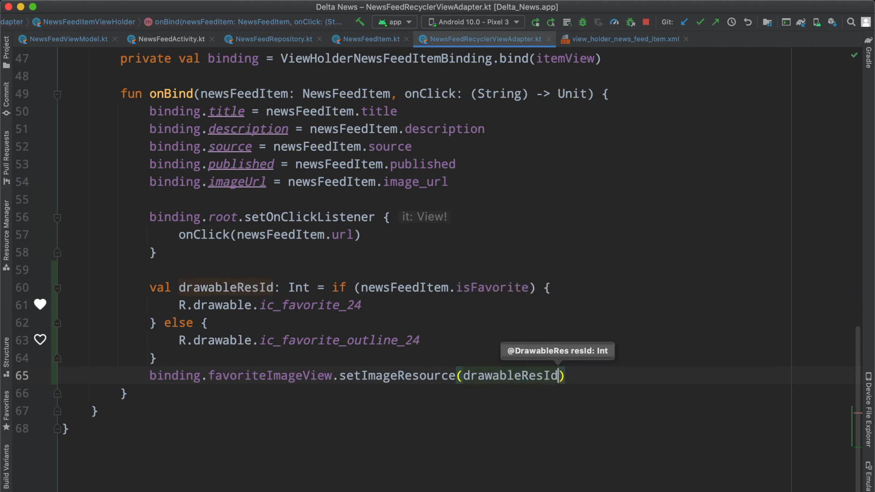
- Add a heart click listener computing val newStatus = !newsFeedItem.isFavorite
text(binding.)
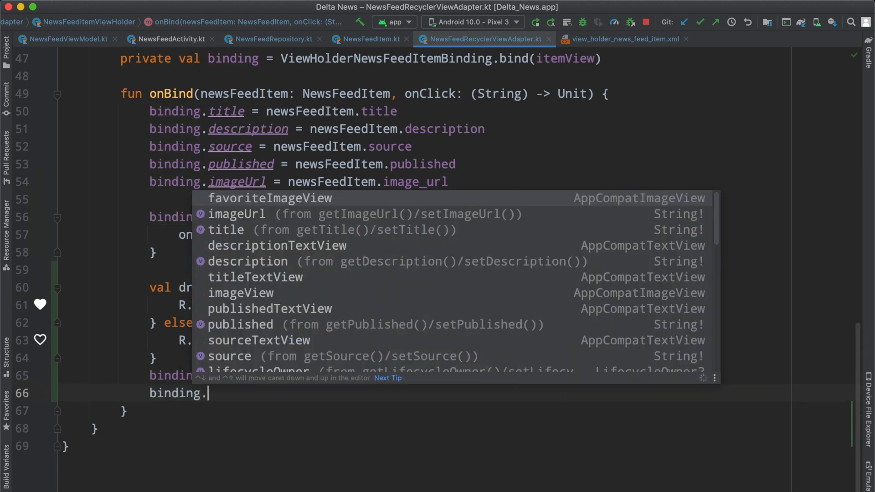
text(favoriteImageView.seton)
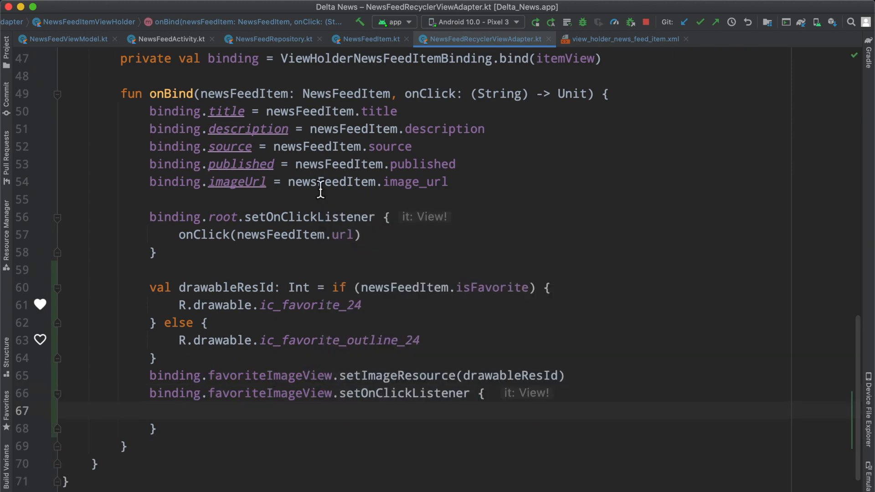
double_click(493, 287)
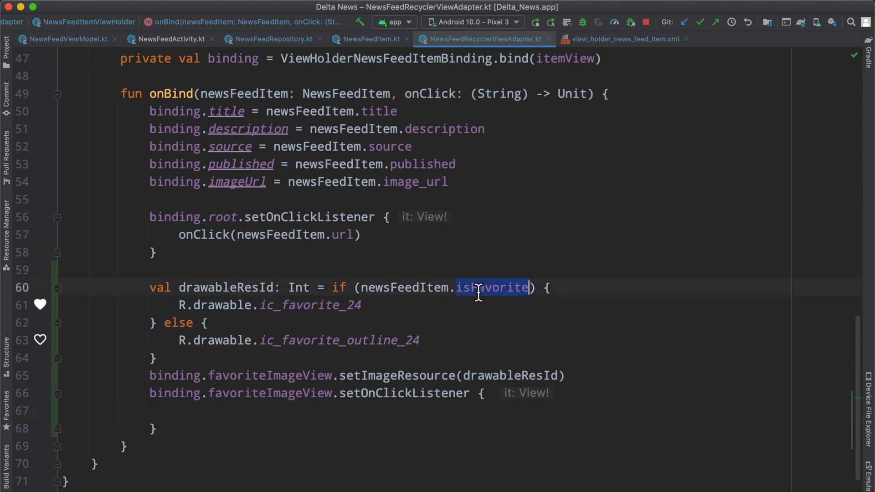
text(val)
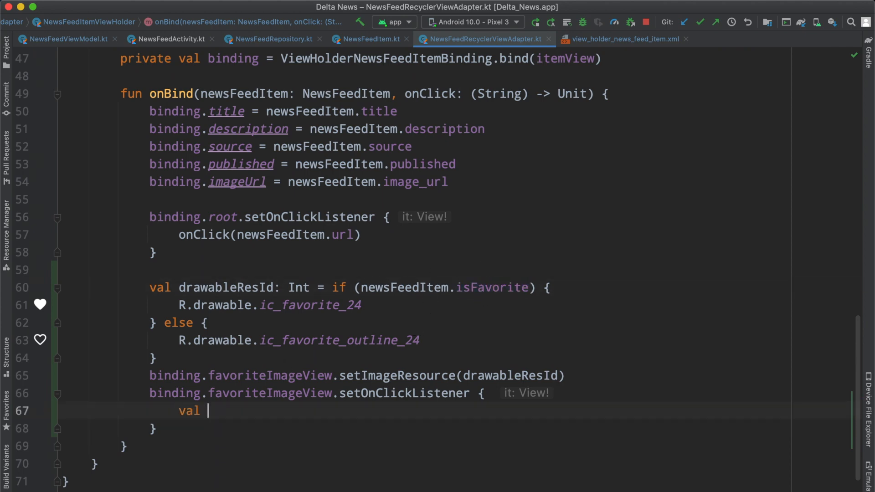
text(newStatus =)
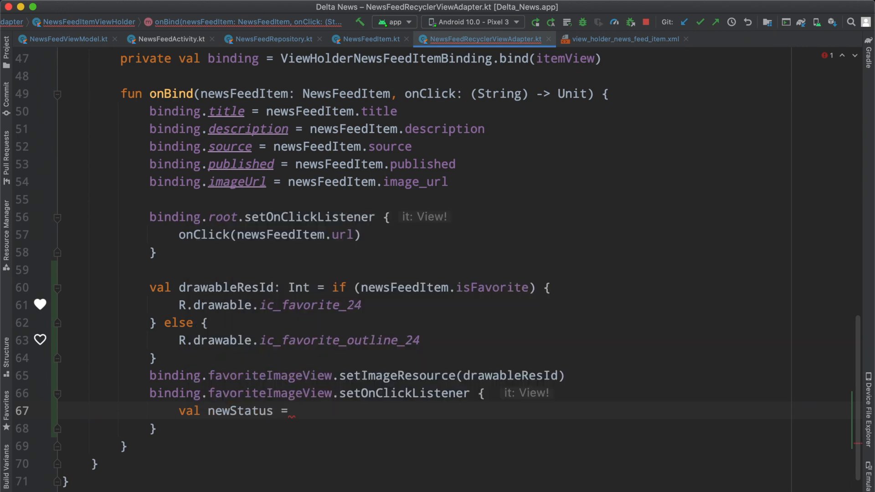
text(!newsFeedItem.)
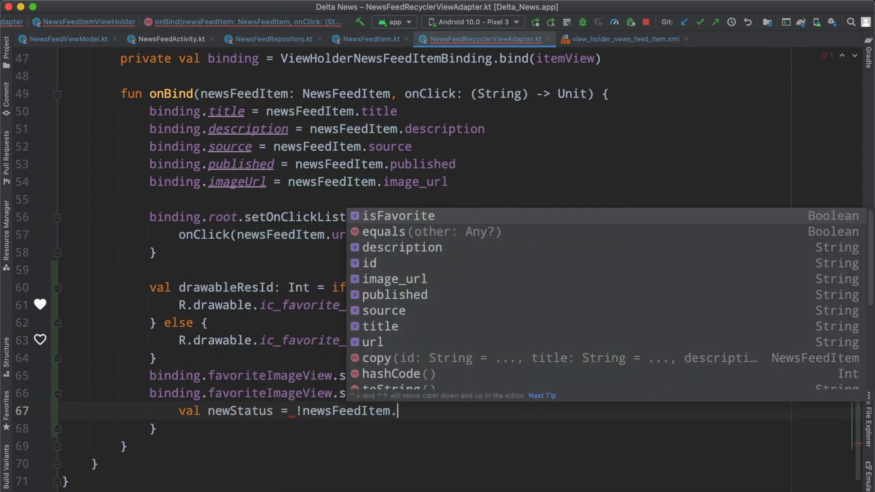
text(isFavorite)
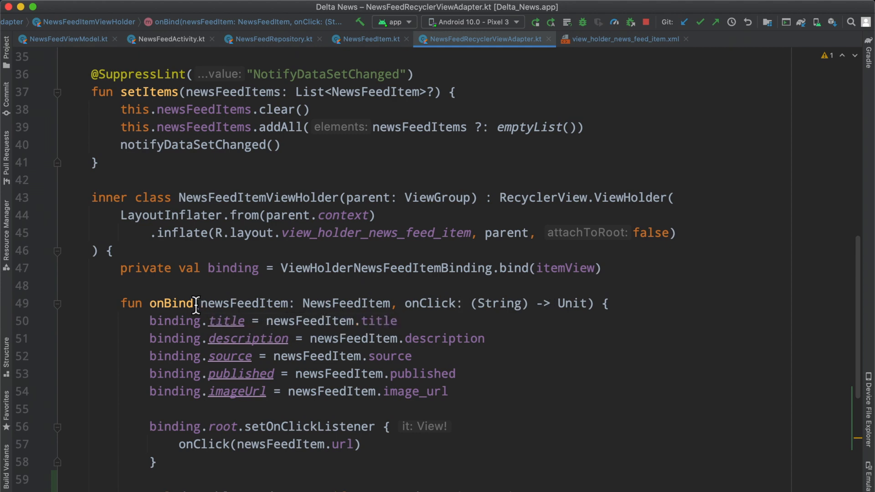
- Add onFavoriteChanged: (Boolean) -> Unit to onBind and wire it to onFavoriteStatusChanged(id, newStatus)
text(onFavoriteChanged: (Boolean) -> Unit)
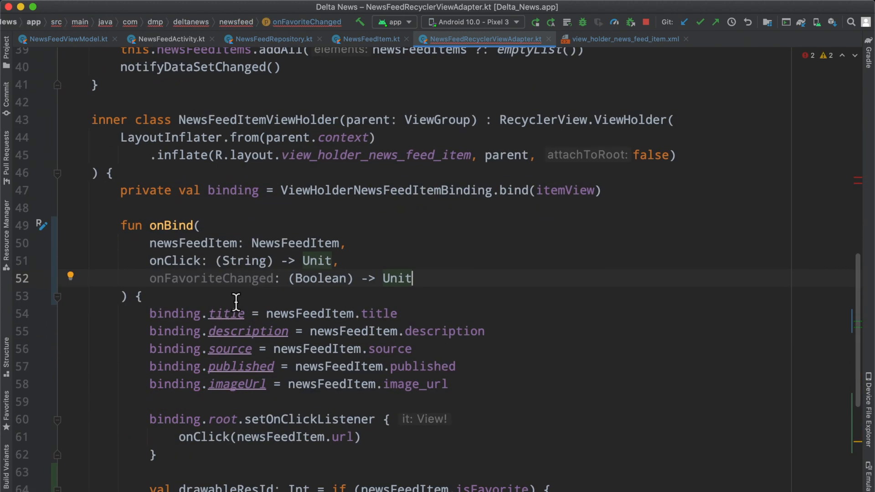
scroll(down, 3)
text(onFavoriteChanged()
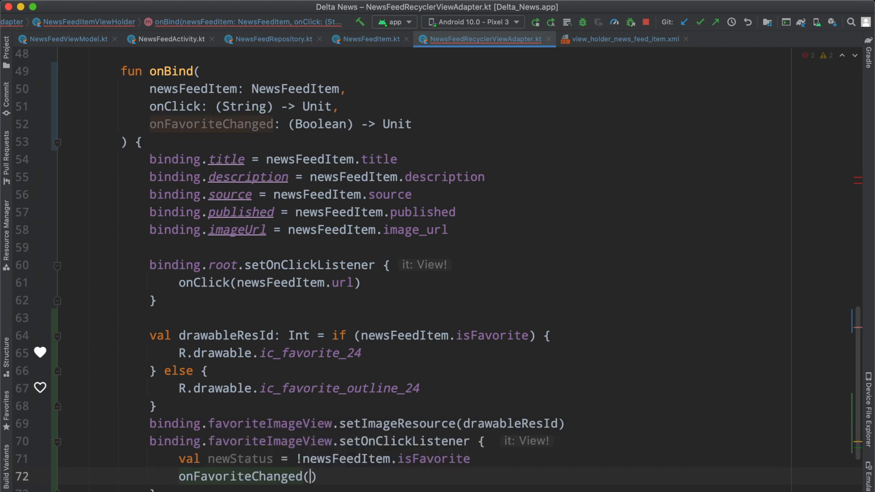
text(newsFeedItems[position].id, newStatus))
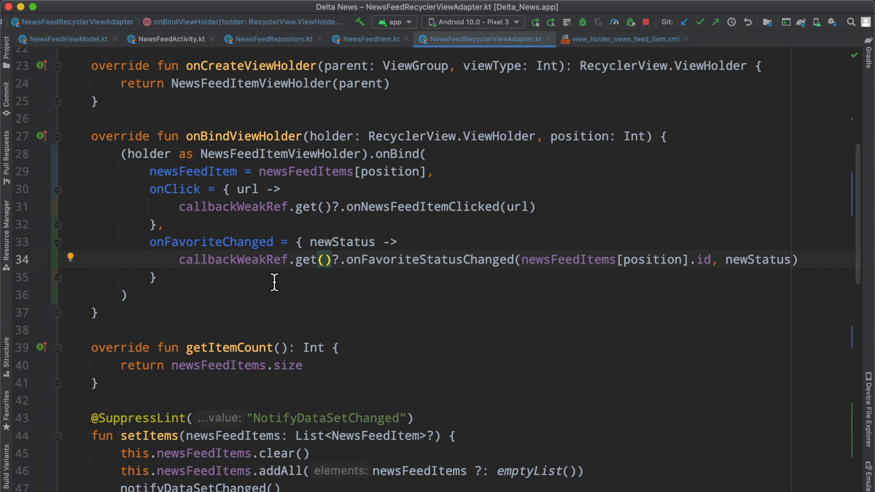
- Review the onFavoriteStatusChanged call and jump to its declaration in NewsFeedItemInterface
double_click(397, 154)
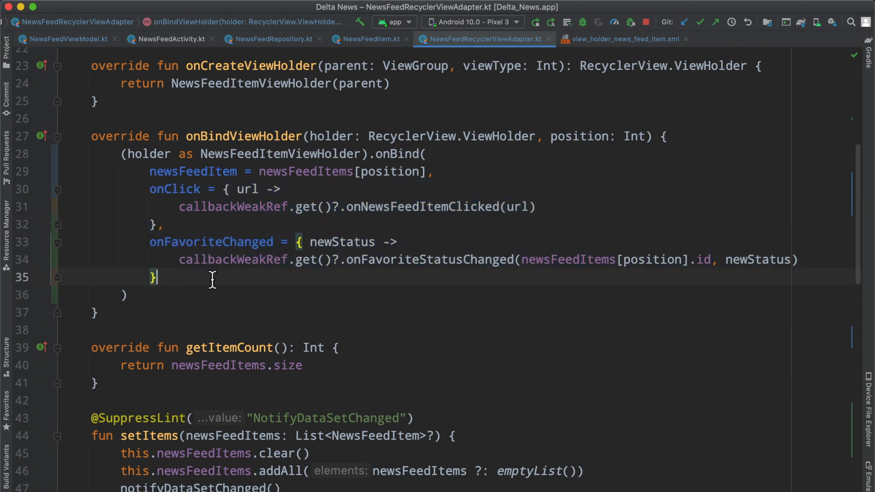
double_click(234, 260)
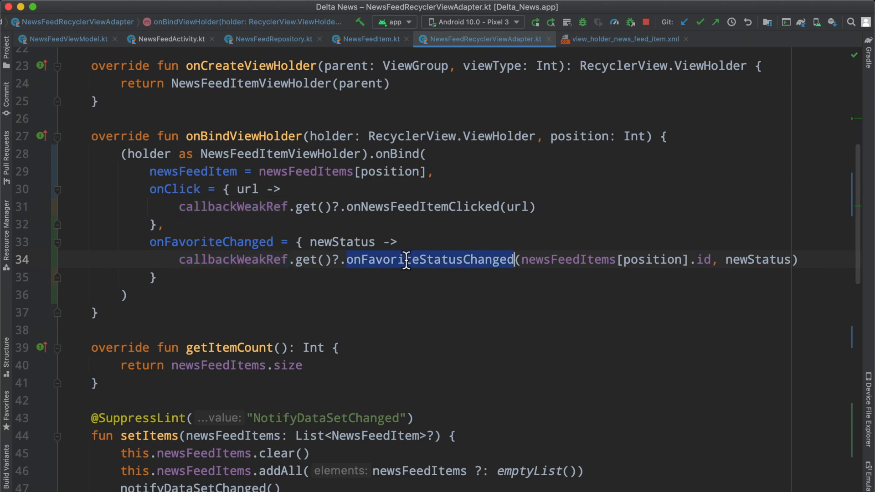
mouse_move(401, 277)
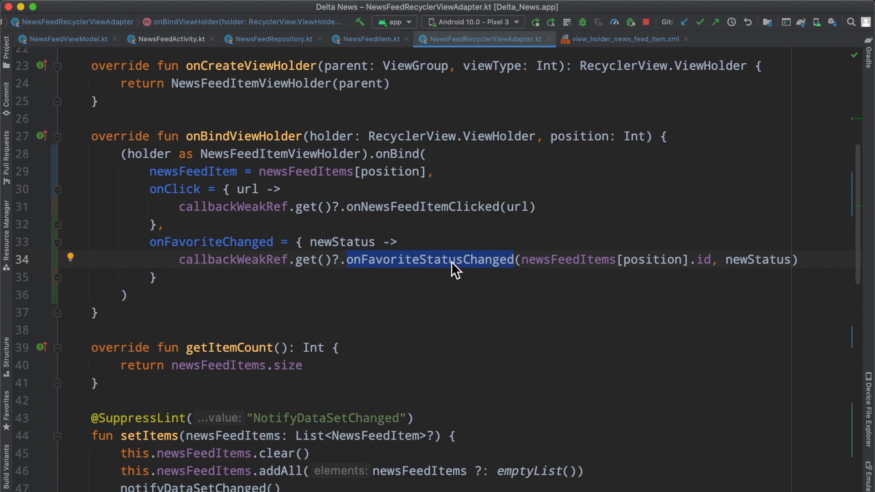
mouse_move(521, 263)
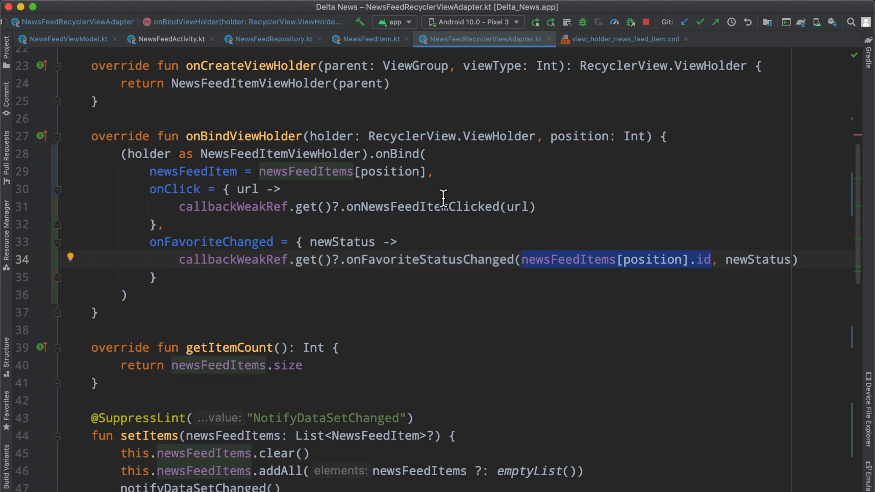
mouse_move(481, 242)
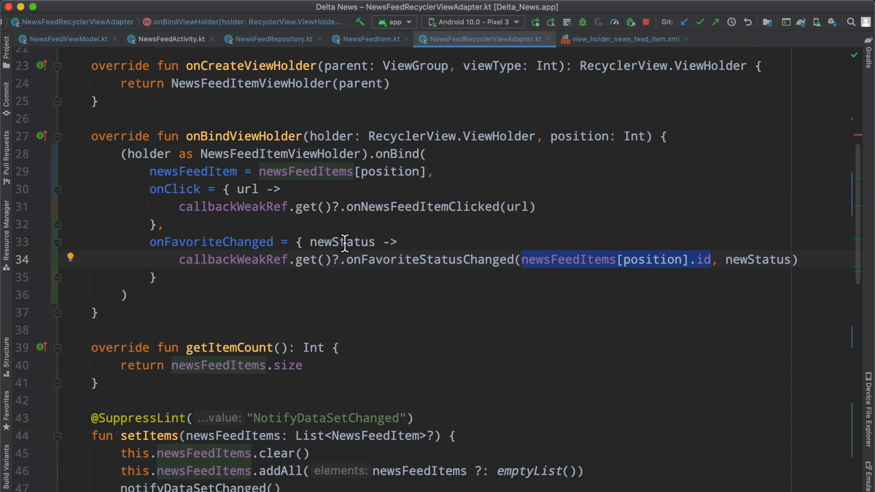
click(343, 242)
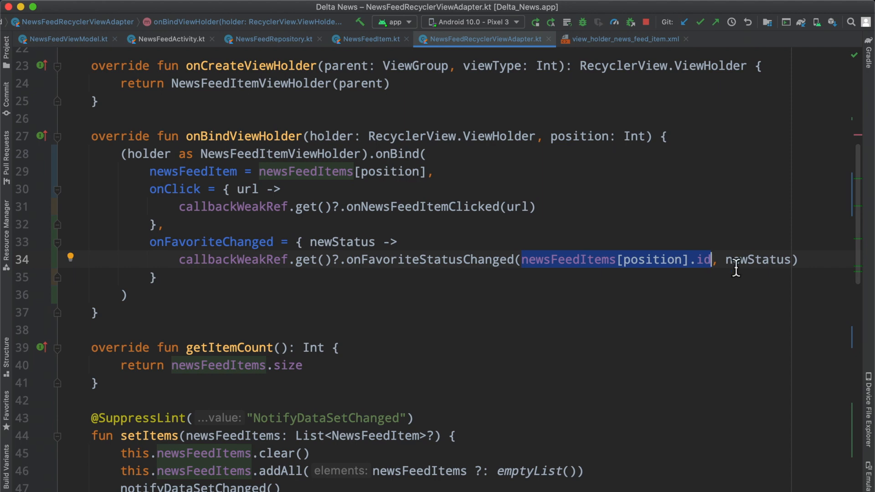
mouse_move(723, 245)
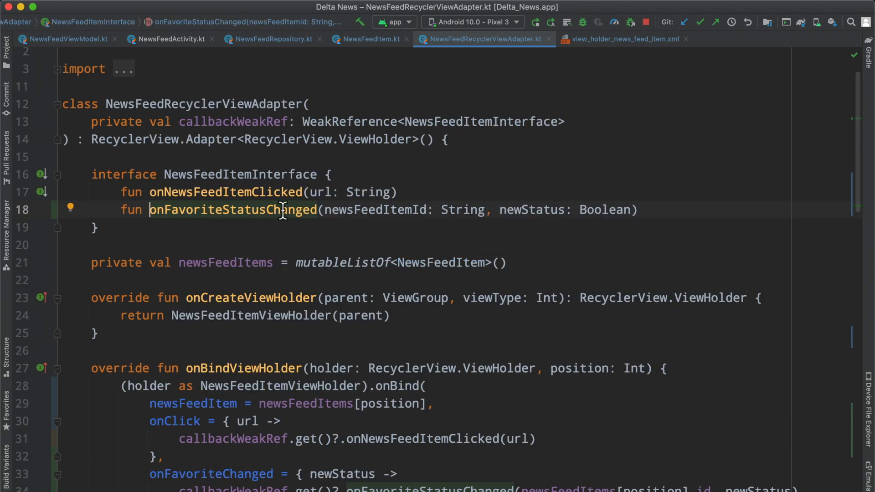
- Wrap NewsFeedActivity's interface overrides in '// region NewsFeedRecyclerViewAdapter.NewsFeedItemInterface' and '// endregion'
click(207, 104)
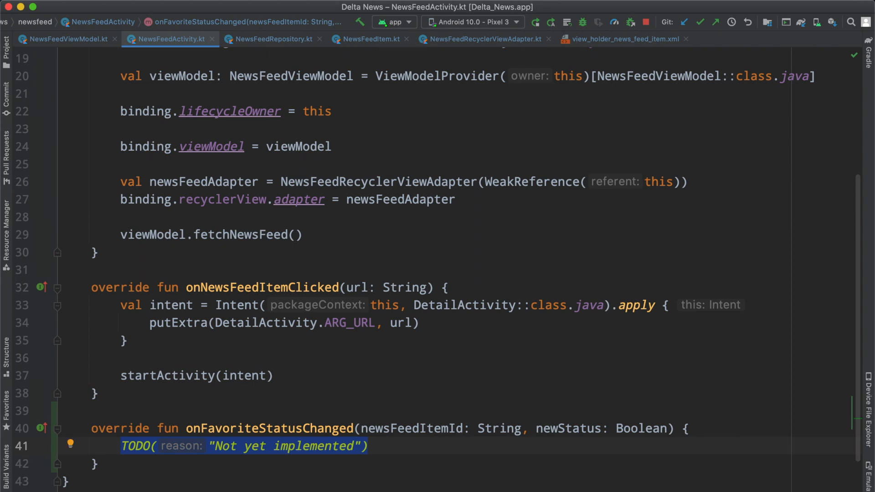
scroll(up, 3)
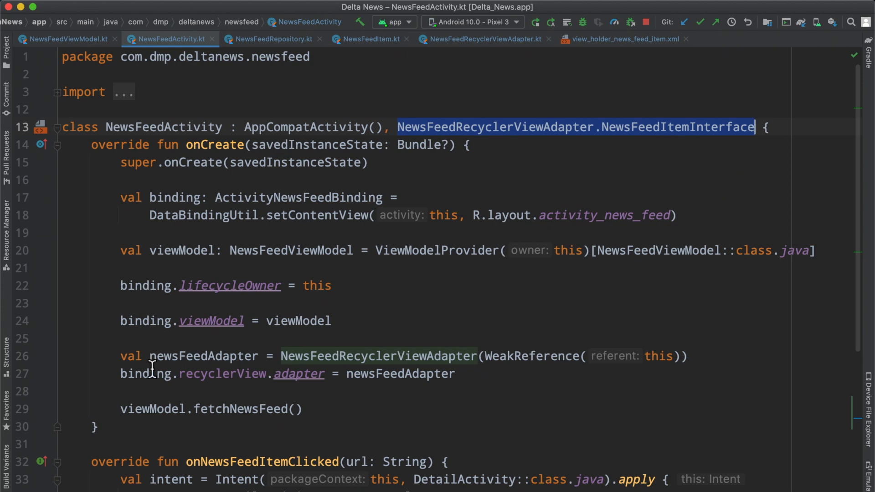
scroll(down, 3)
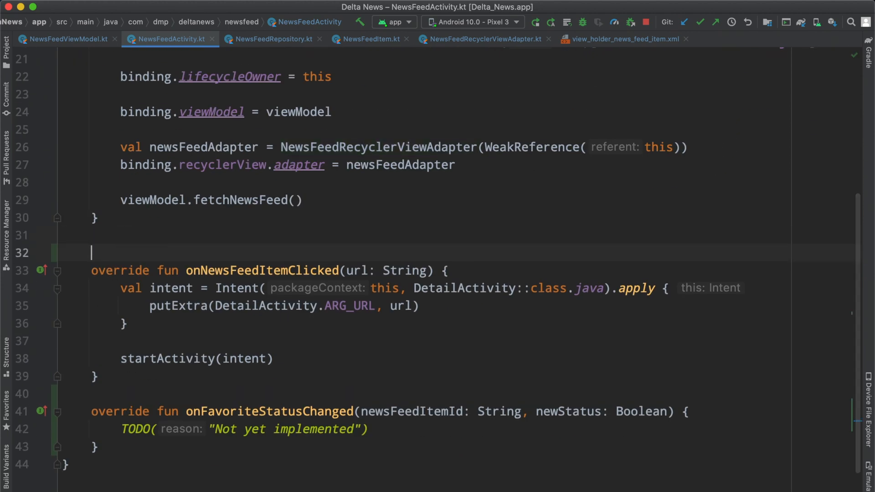
text(// NewsFeedRecyclerViewAdapter.NewsFeedItemInterface)
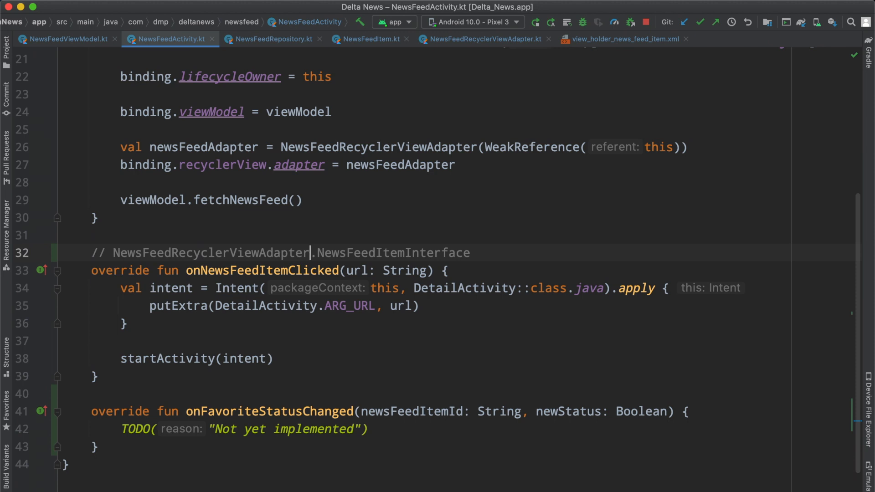
text(region)
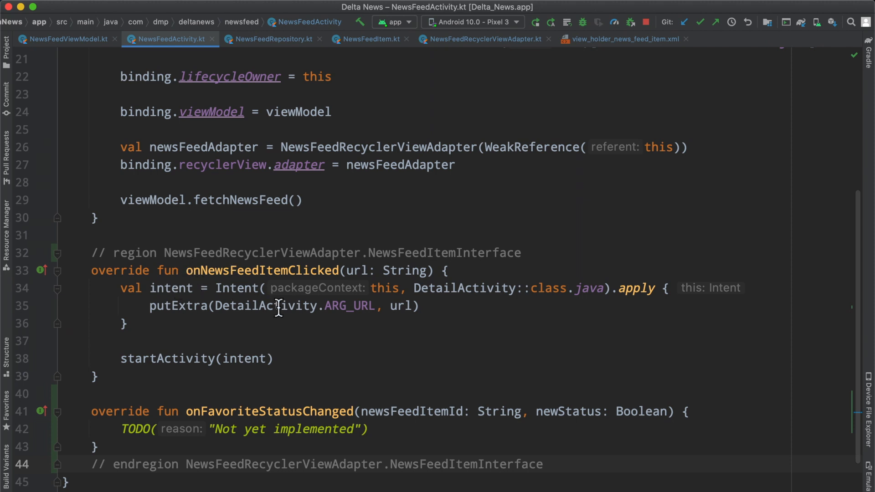
drag(245, 252, 468, 252)
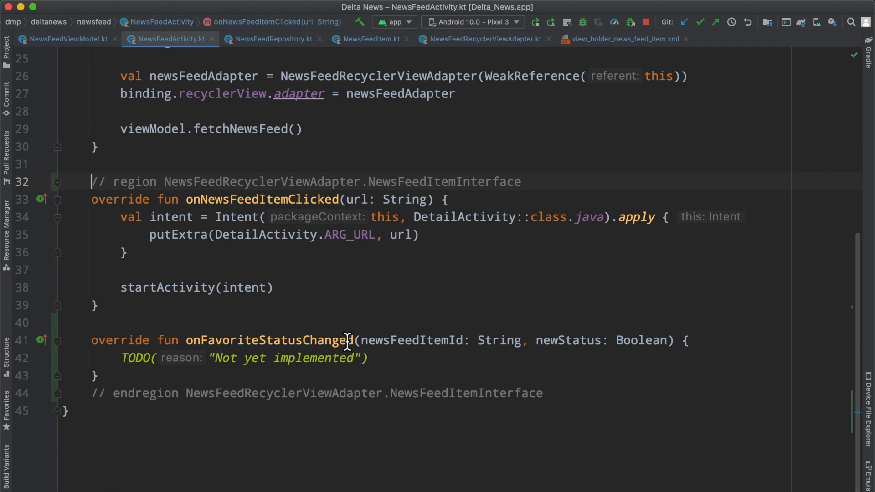
- Move viewModel into a private 'by lazy' class property of NewsFeedActivity
triple_click(244, 357)
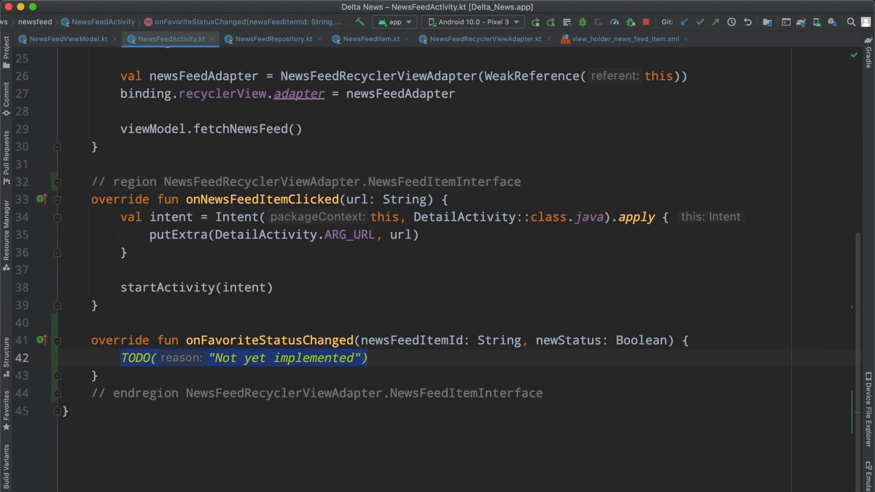
text(viewmo)
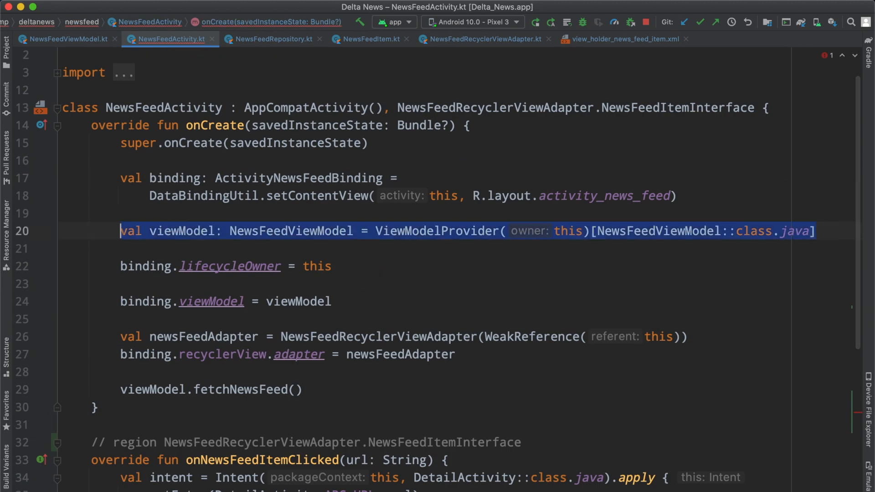
text(private)
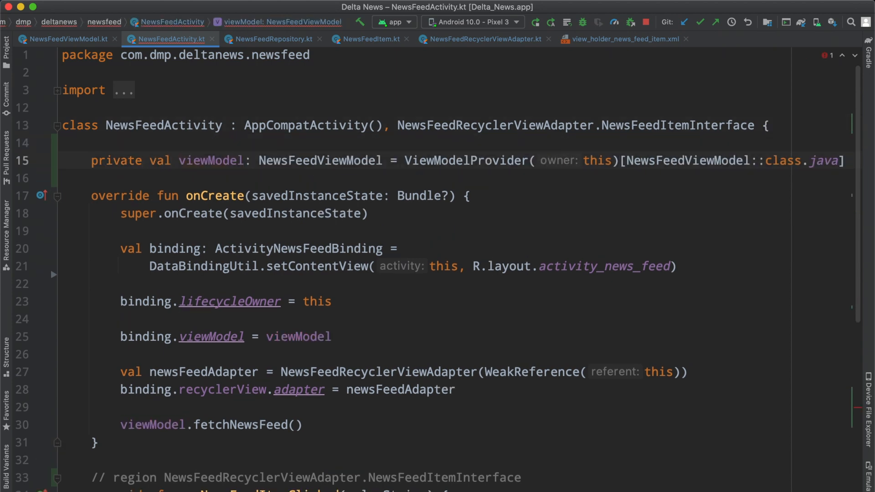
text(by lazy {)
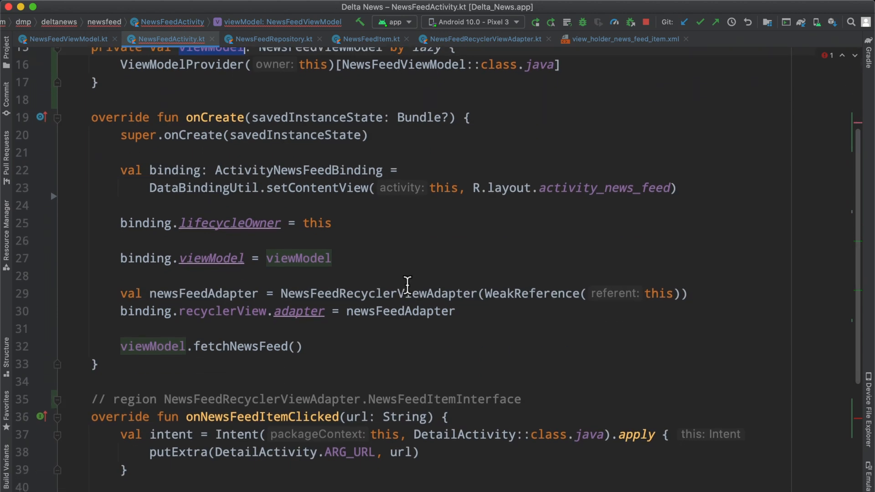
- Replace the TODO with viewModel.updateFavoriteStatus(newsFeedItemId, newStatus) in onFavoriteStatusChanged
text(viewmodel.updateFavoriteStatus()
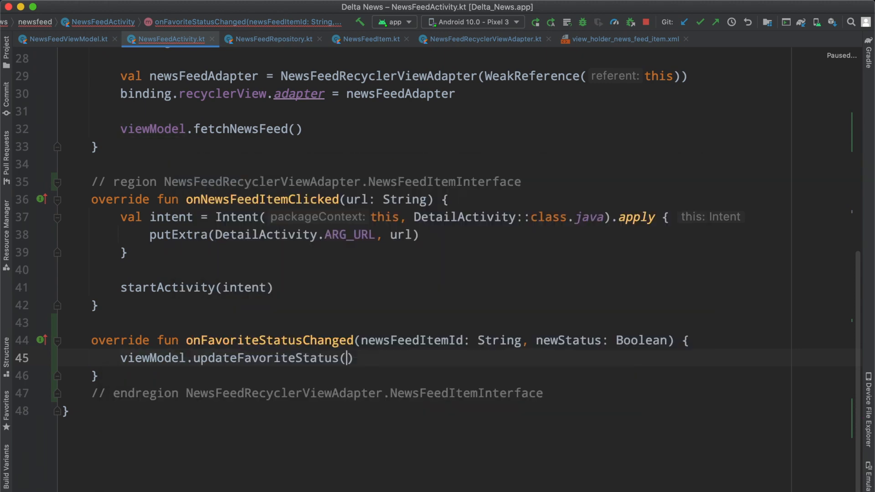
text(newsFeedItemId, newsFeedItemId)
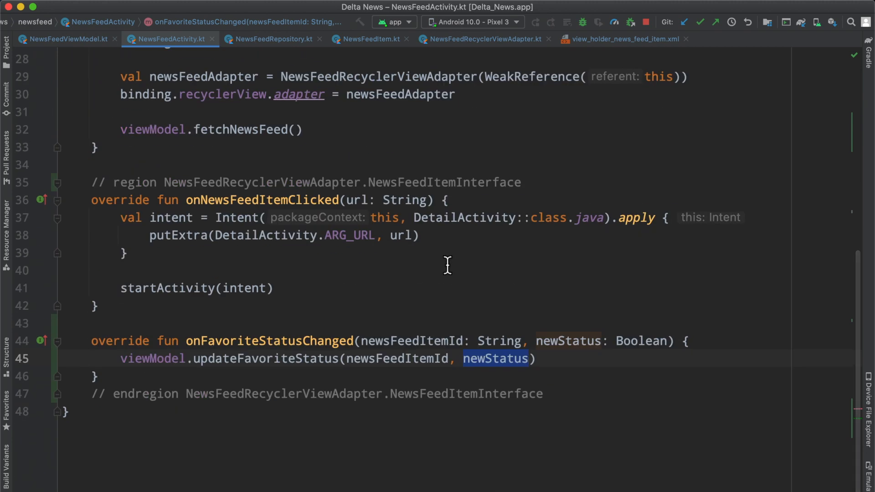
- Show NewsFeedRepository's updateFavoriteStatus, then check the Realtime Database data in Chrome
click(272, 39)
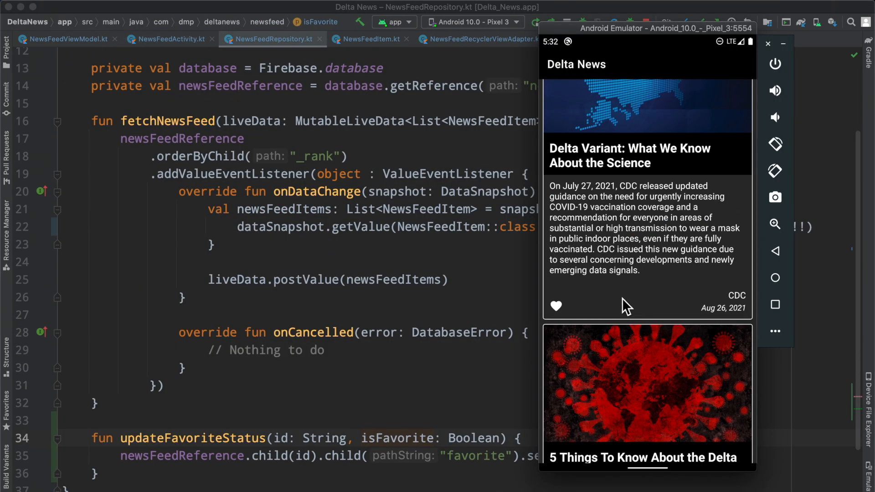
mouse_move(434, 414)
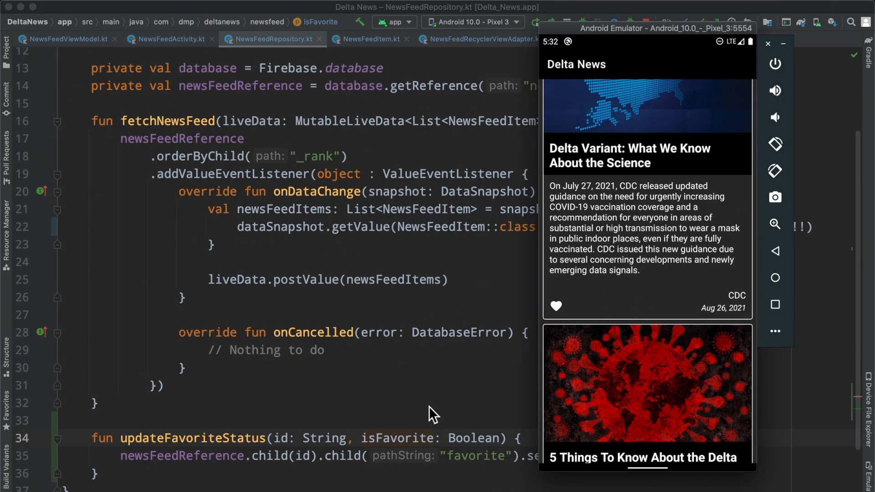
key(cmd+tab)
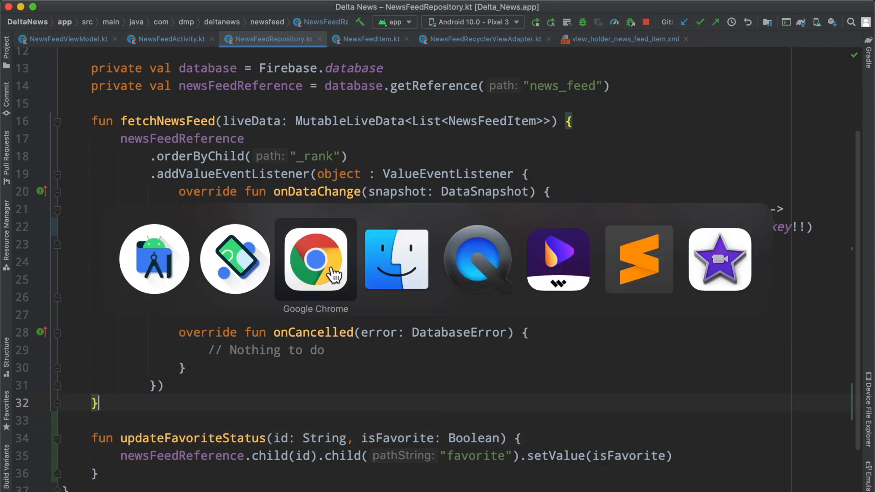
click(315, 258)
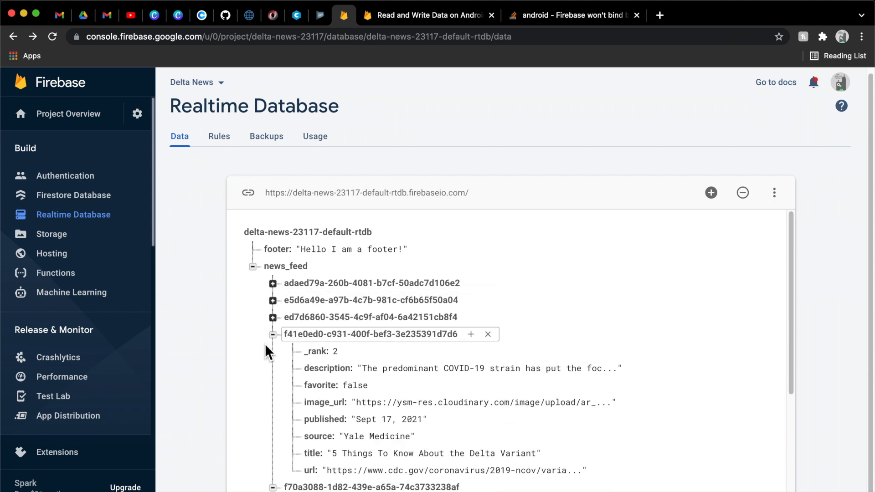
scroll(down, 3)
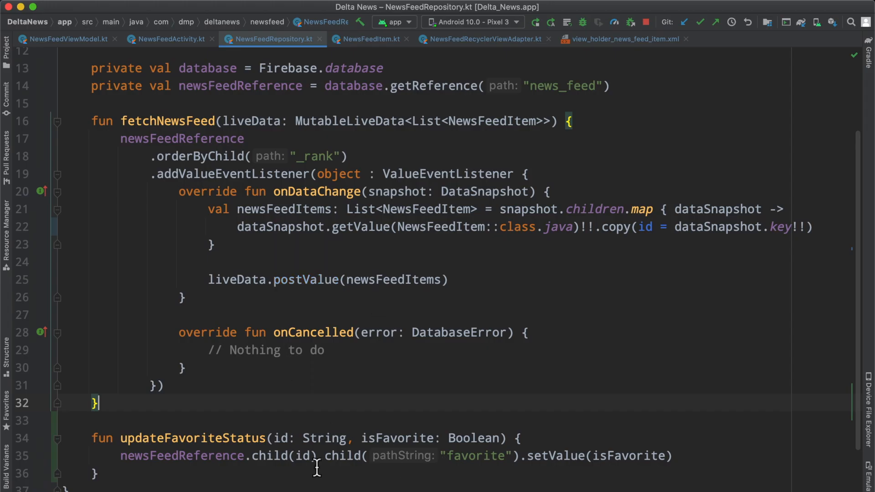
- Expand both news_feed entries to compare favorite false (Yale Medicine) and true (CDC), then bring the emulator forward
double_click(475, 456)
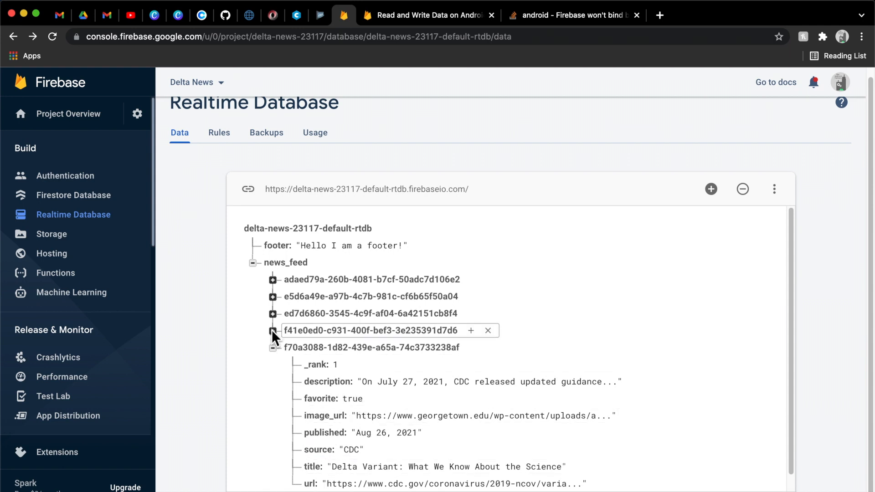
click(273, 330)
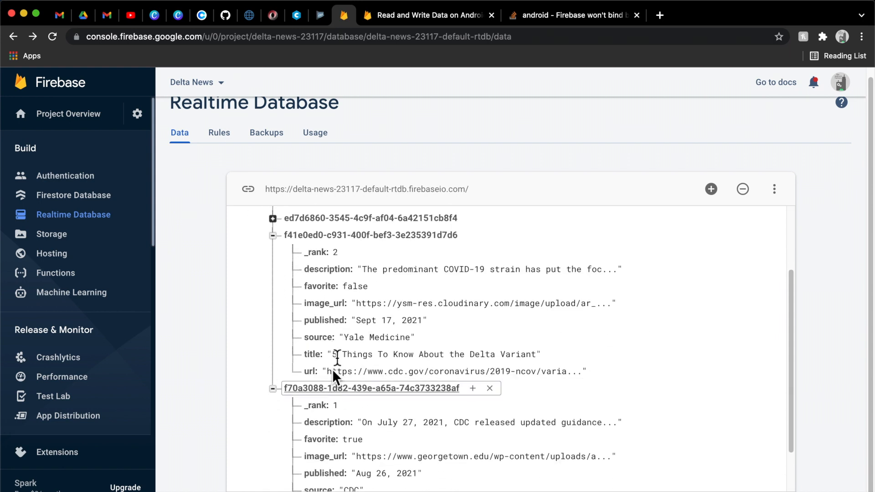
click(337, 406)
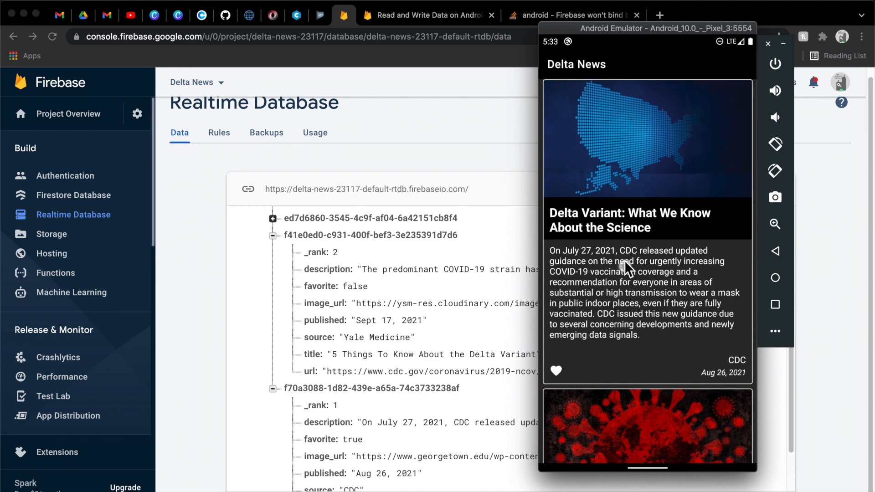
- Toggle the 5 Things story's heart repeatedly and watch its favorite value flip, ending at false
scroll(down, 3)
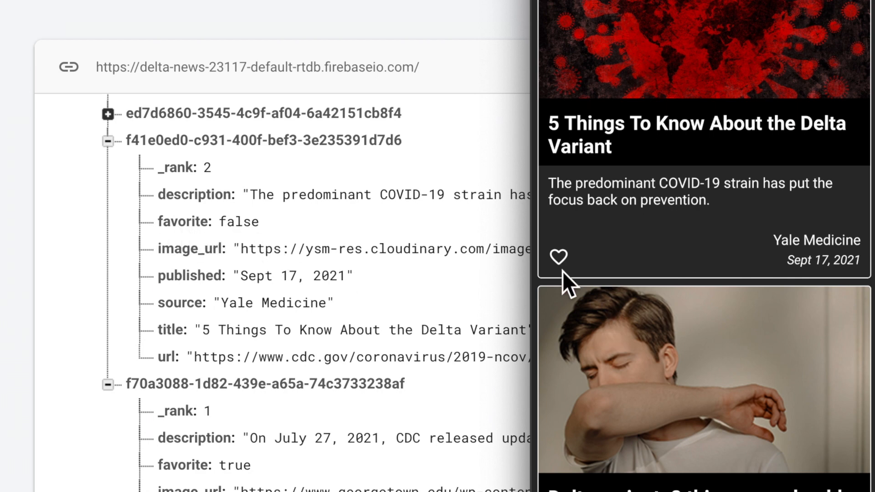
click(558, 257)
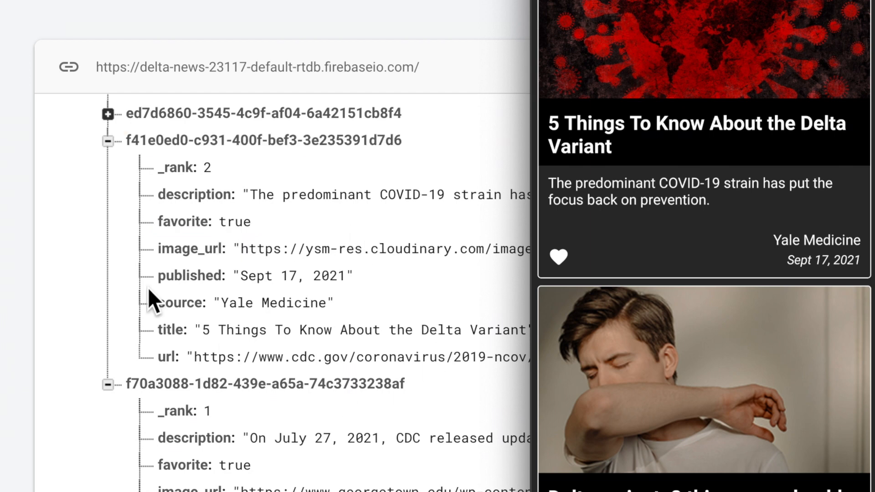
mouse_move(676, 270)
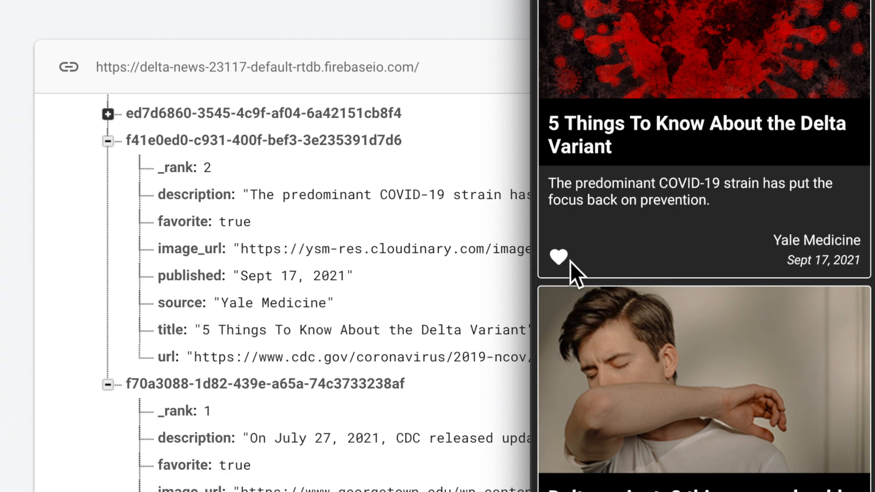
mouse_move(566, 276)
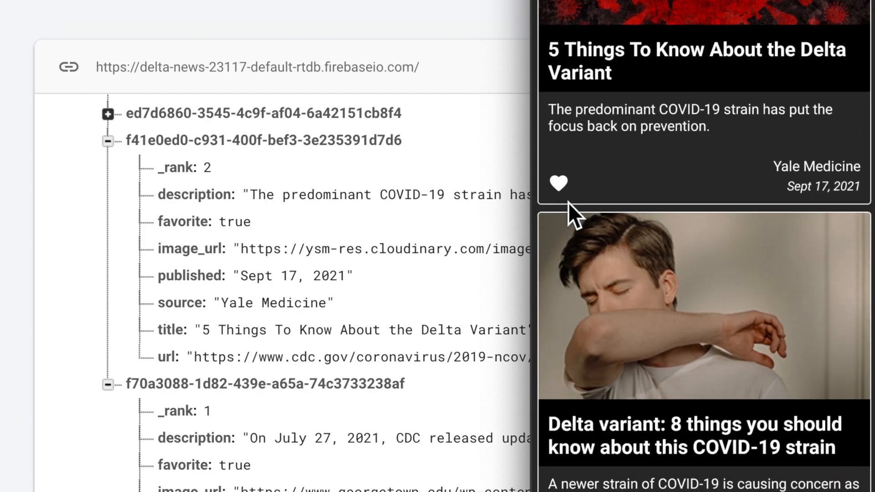
click(559, 183)
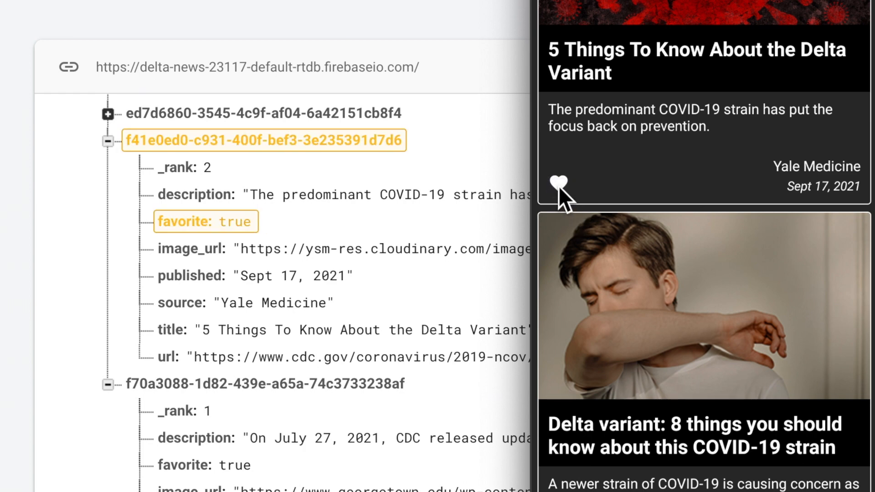
click(559, 183)
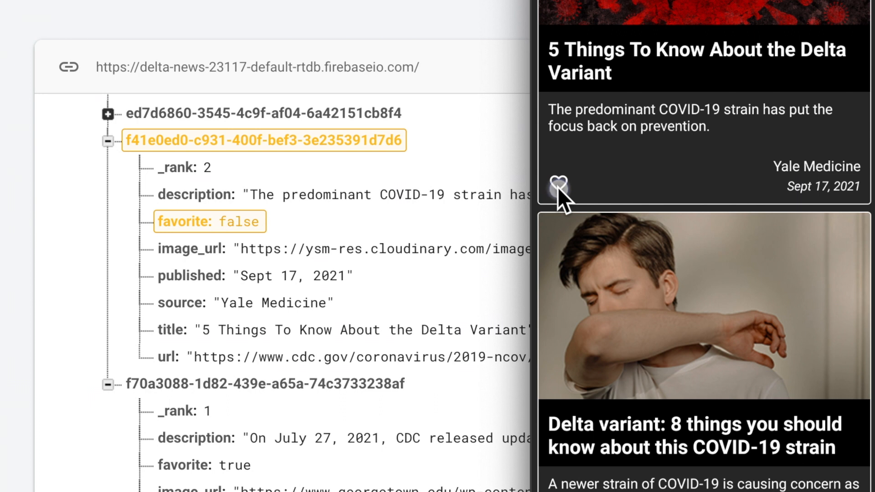
click(560, 182)
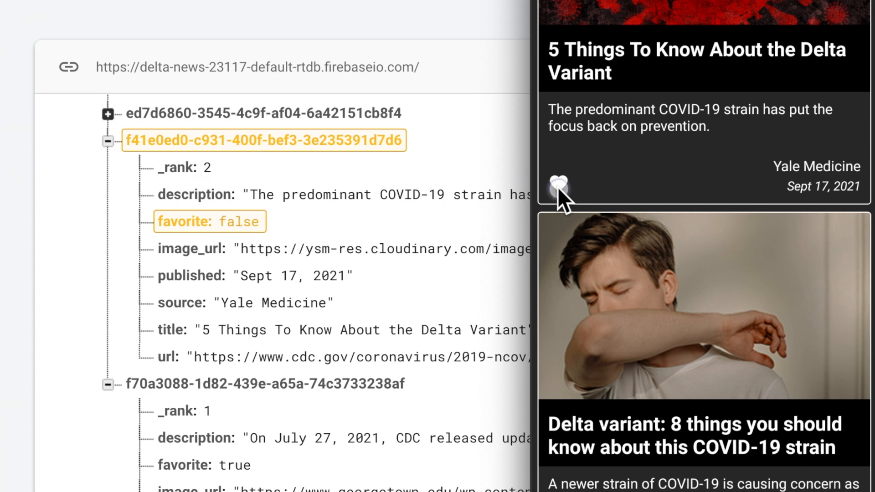
click(560, 184)
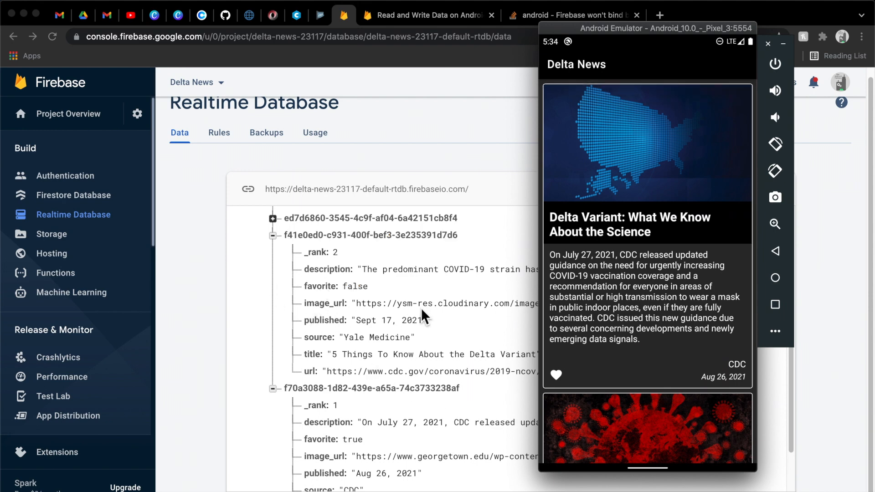
mouse_move(621, 406)
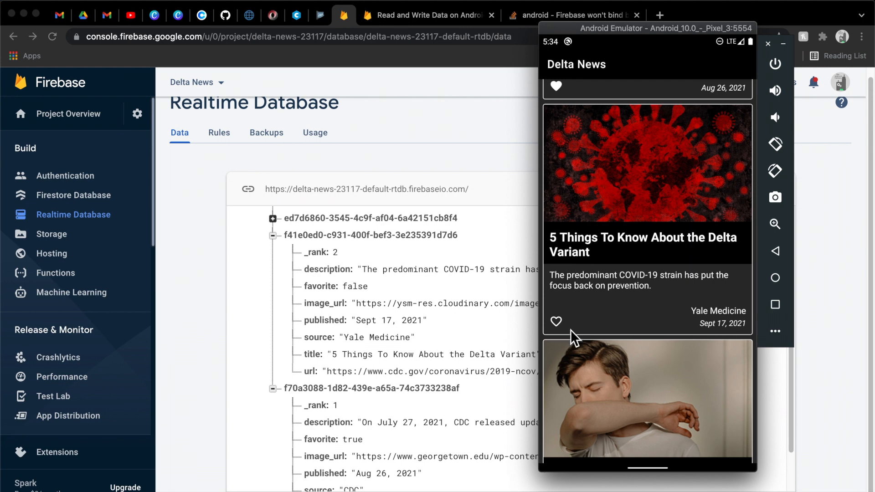
mouse_move(563, 293)
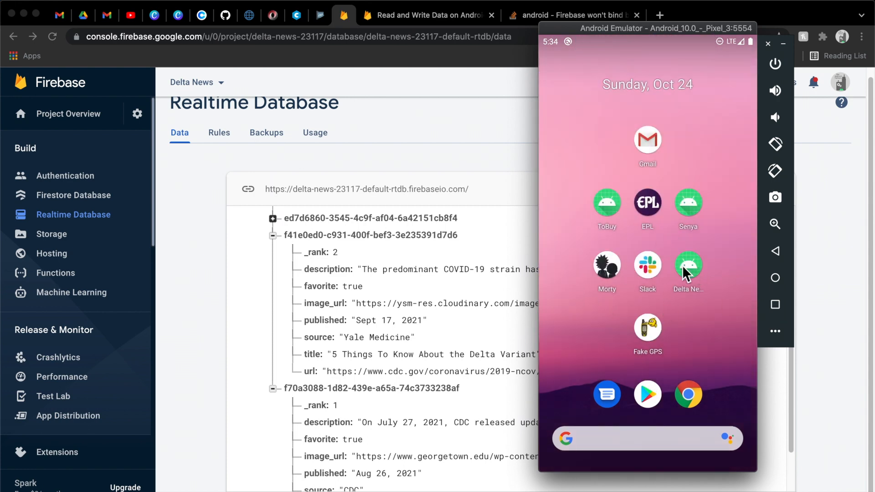
- Relaunch Delta News and scroll to the 5 Things story to confirm its filled heart and true value persist
click(688, 263)
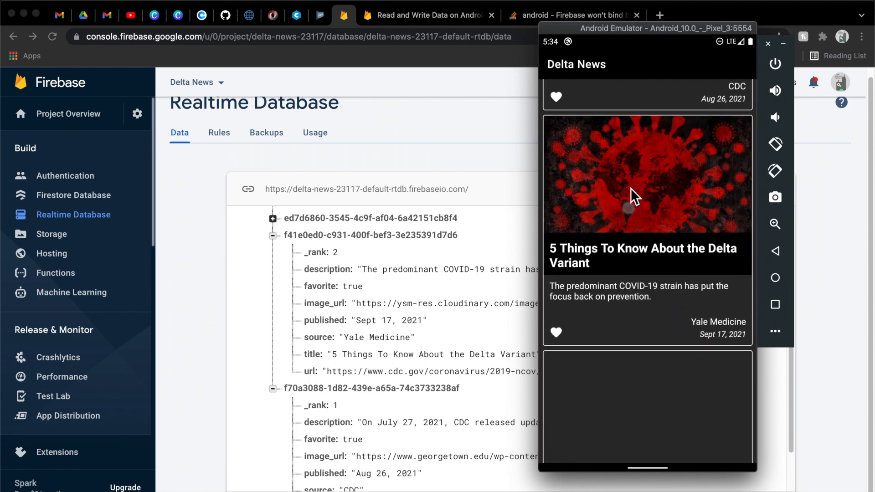
scroll(down, 3)
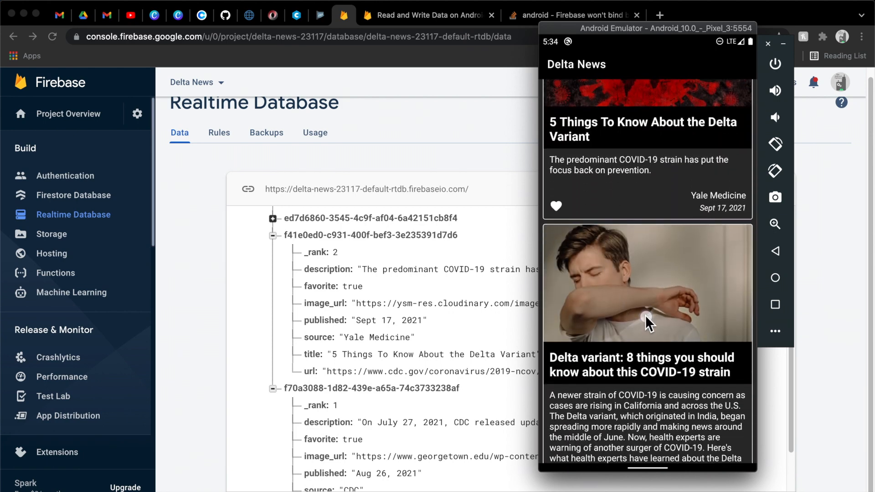
scroll(down, 3)
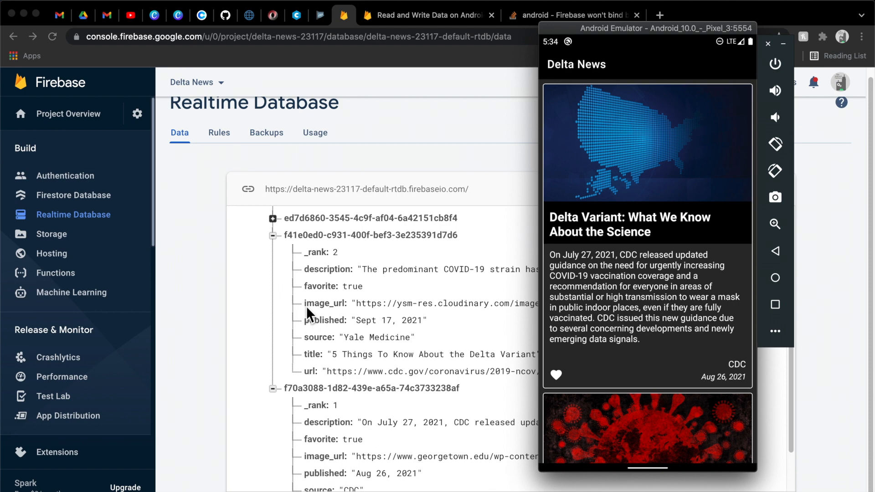
mouse_move(339, 290)
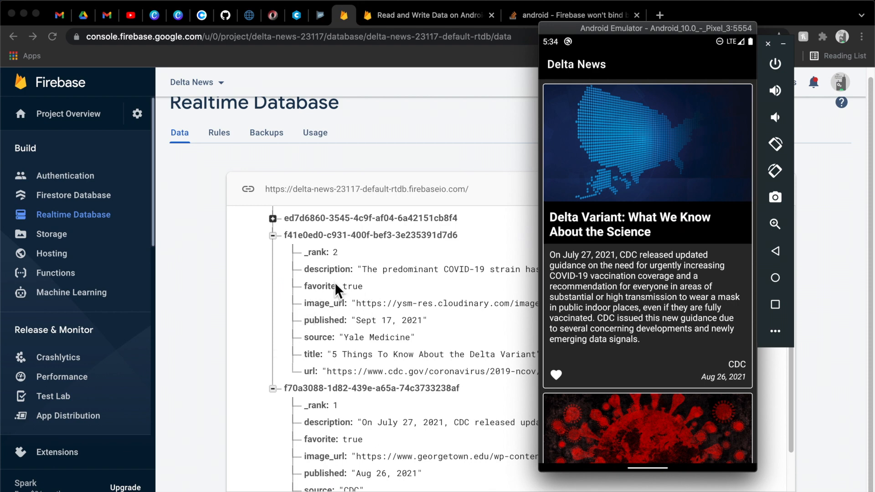
mouse_move(339, 295)
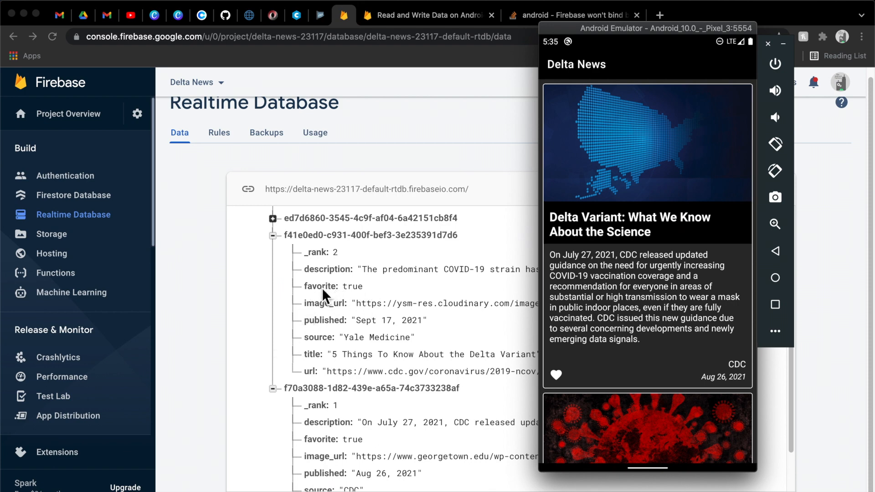
mouse_move(355, 247)
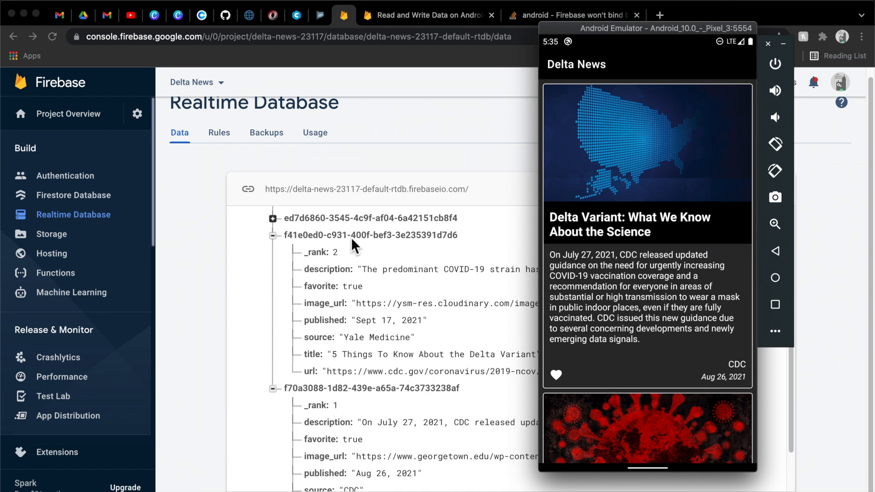
mouse_move(349, 321)
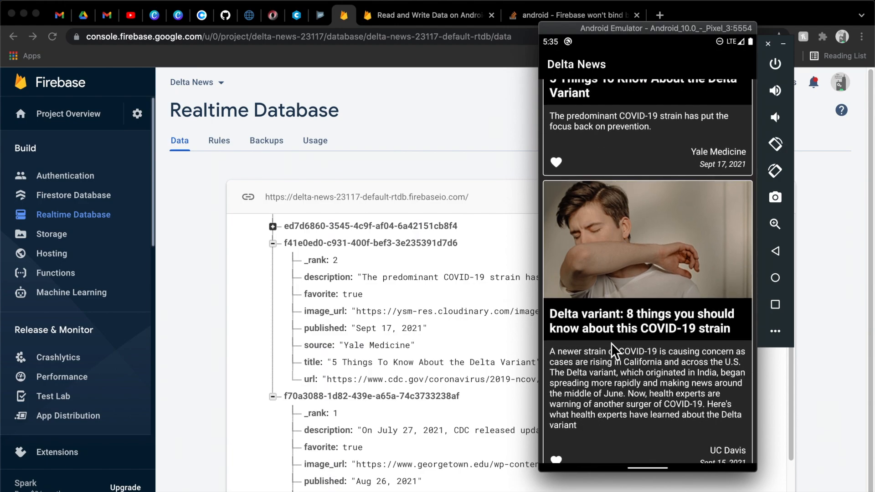
scroll(down, 3)
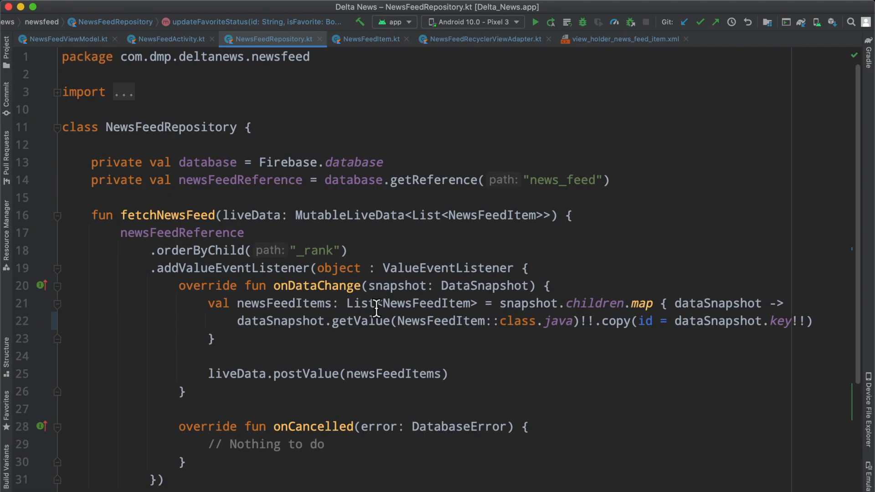
mouse_move(316, 286)
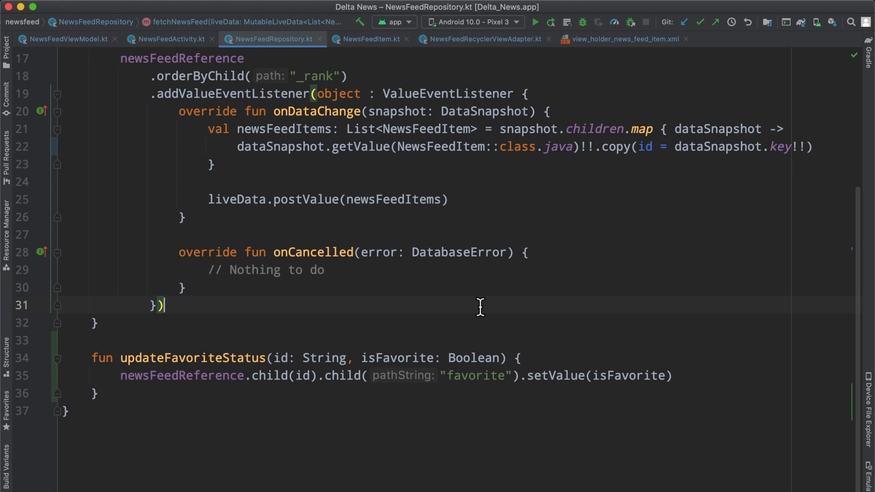
- Review NewsFeedActivity and NewsFeedViewModel, ending on view_holder_news_feed_item.xml with the favoriteImageView heart
click(169, 40)
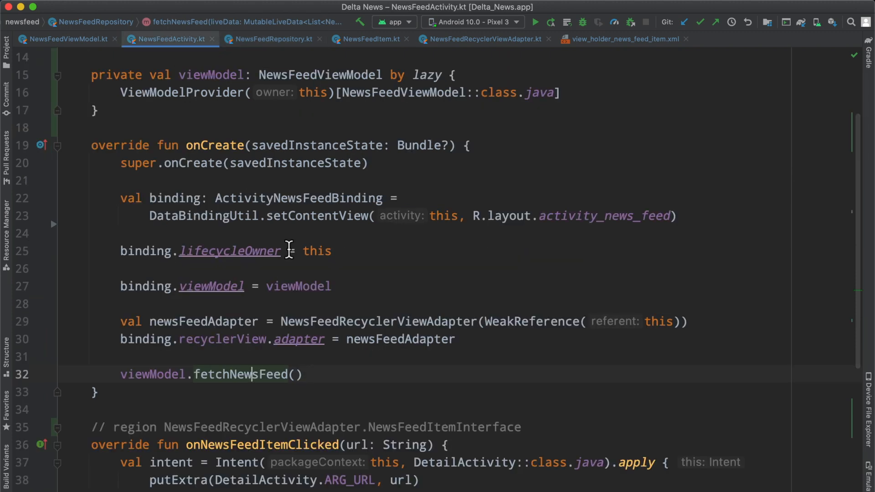
scroll(down, 3)
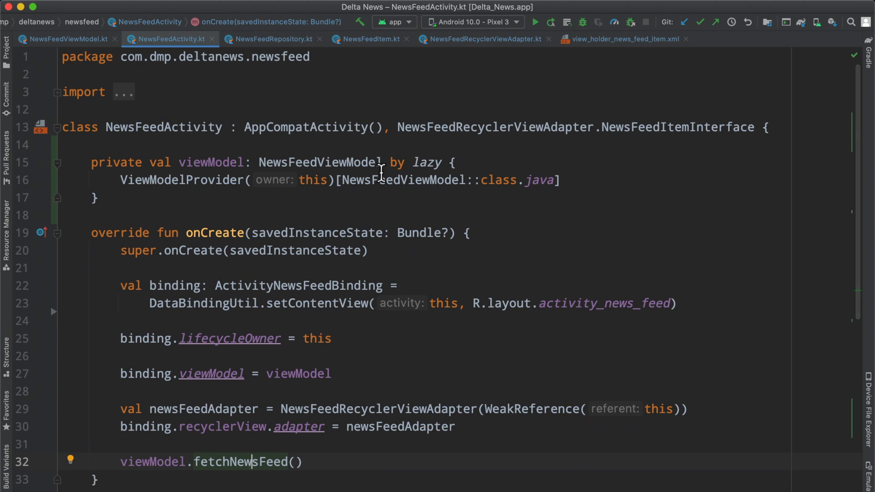
click(67, 39)
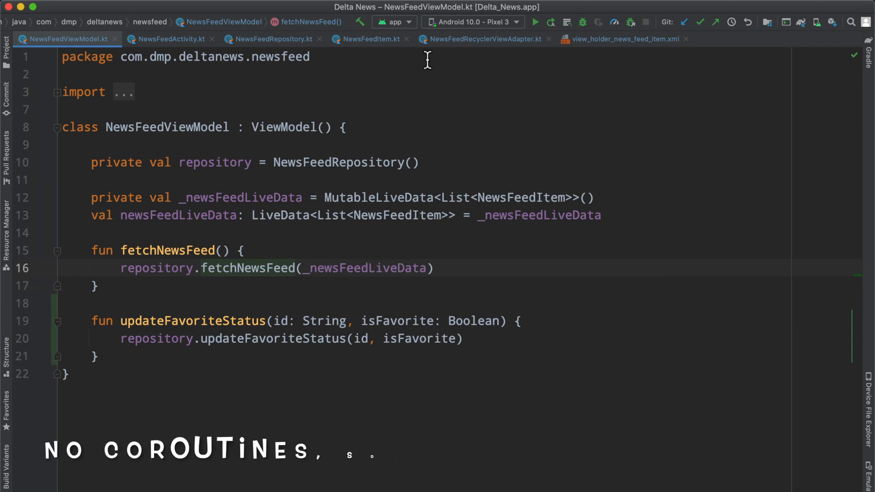
click(626, 39)
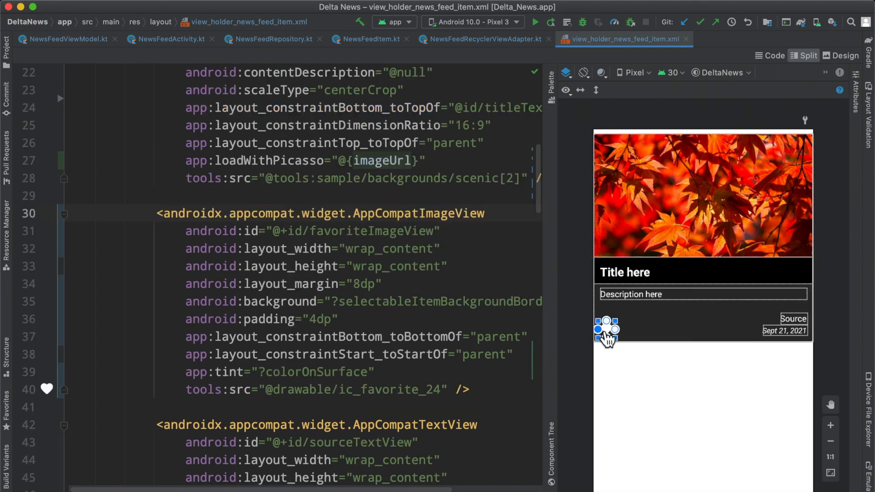
- Show NewsFeedRecyclerViewAdapter's onBind code choosing ic_favorite vs ic_favorite_outline_24 and flipping the status
click(483, 39)
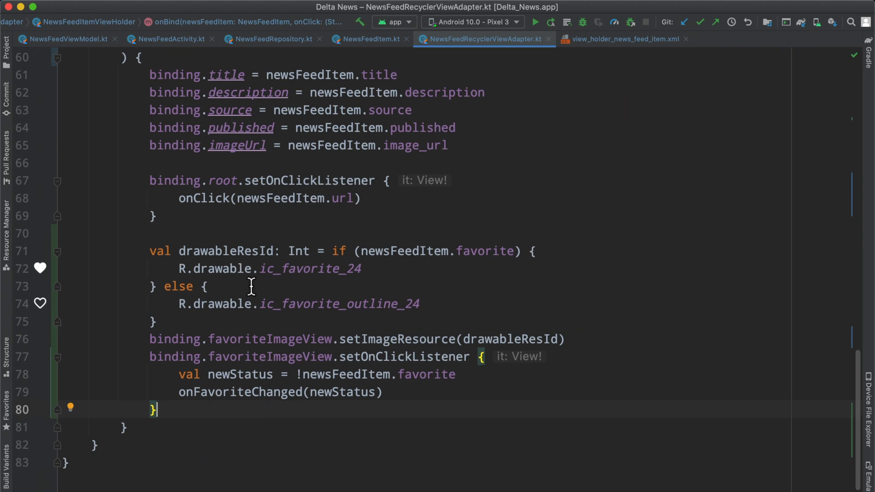
mouse_move(302, 305)
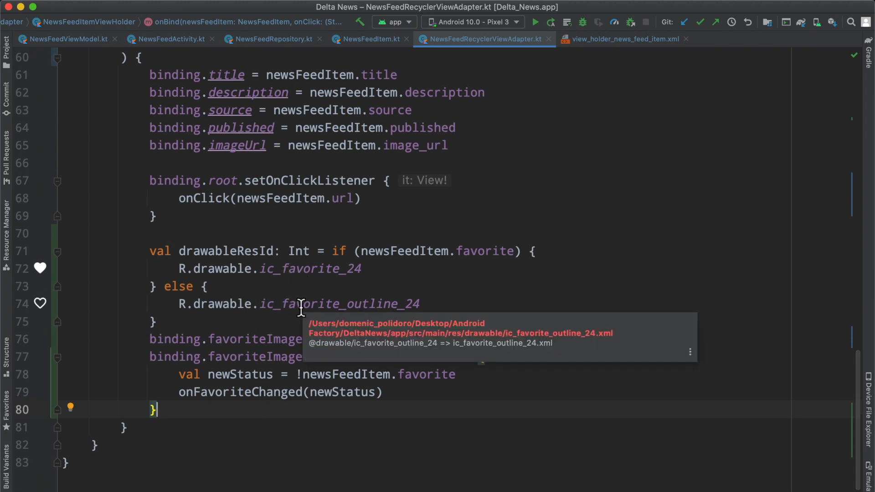
scroll(down, 3)
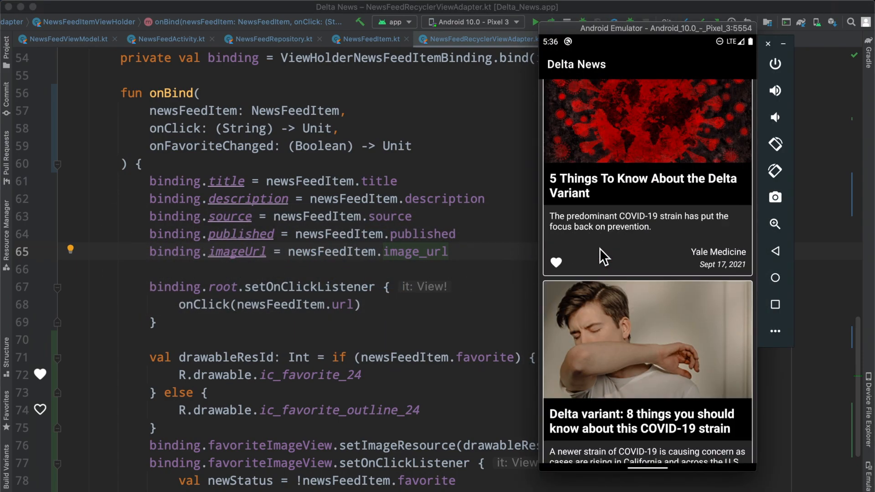
scroll(down, 3)
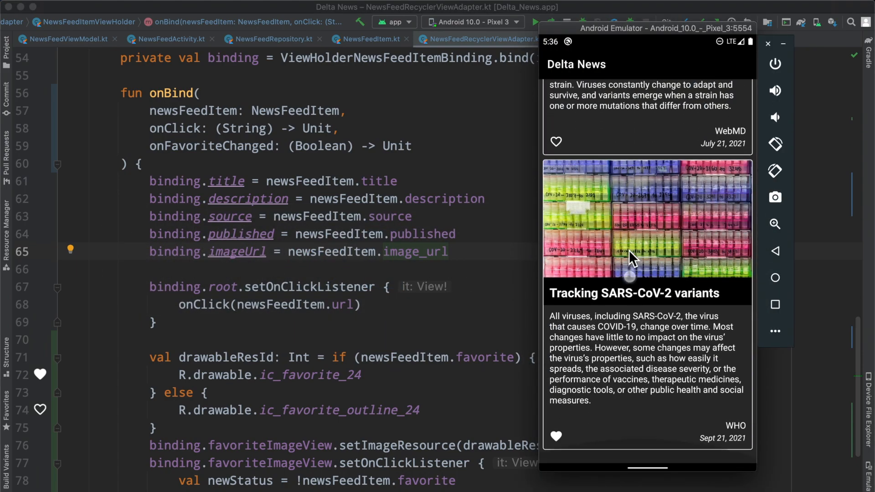
scroll(down, 3)
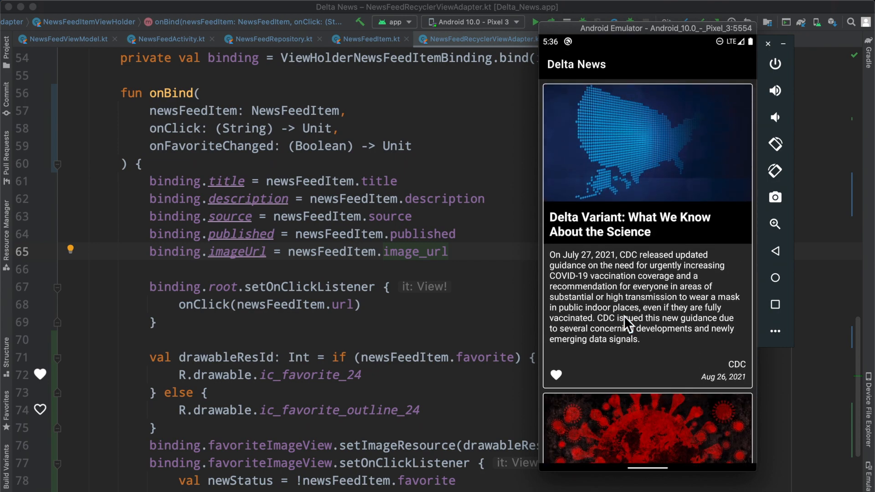